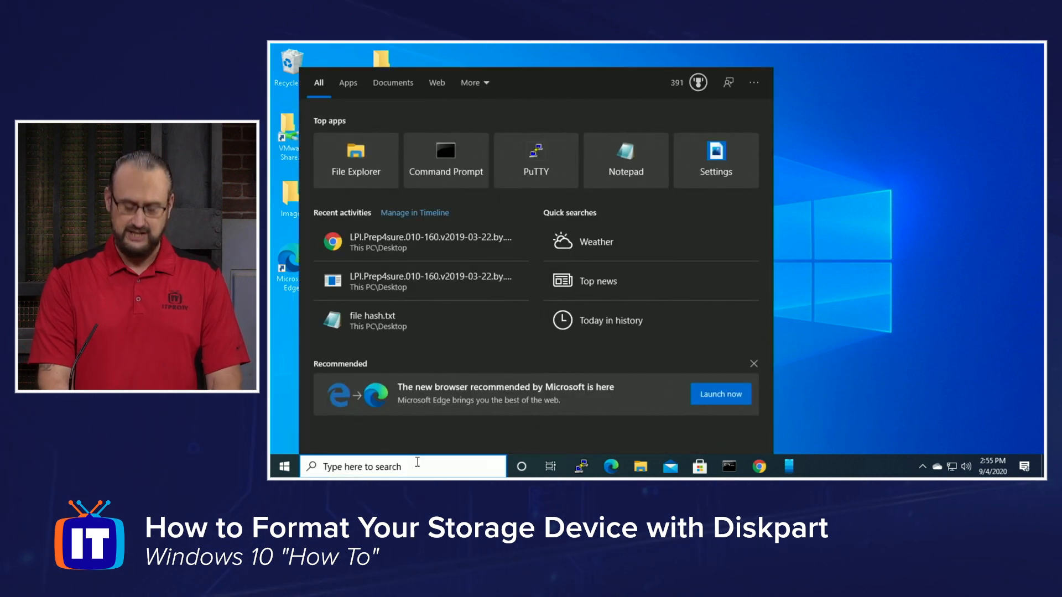
Search cmd in Start and run Command Prompt as administrator.
{"action": "type", "text": "cmd"}
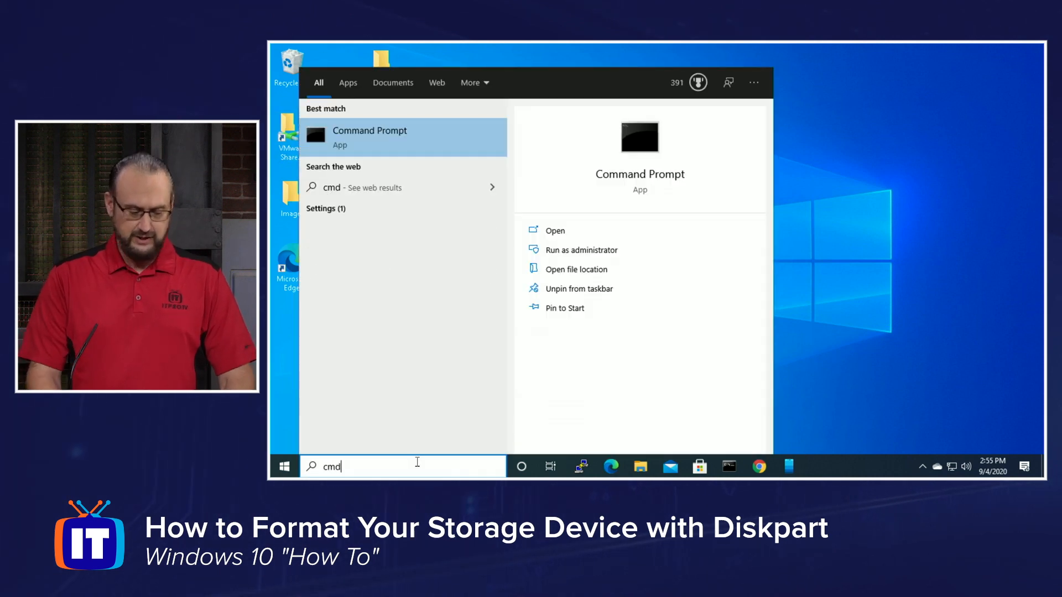
{"action": "left_click", "coordinate": [579, 249]}
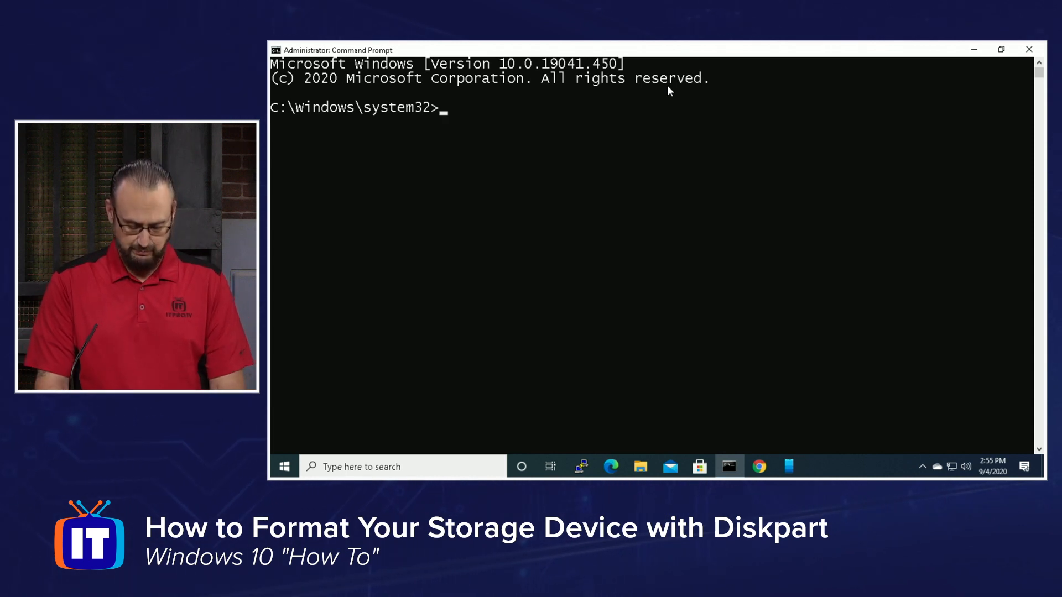
Run diskpart to start the DiskPart utility at the DISKPART prompt.
{"action": "type", "text": "diskpart"}
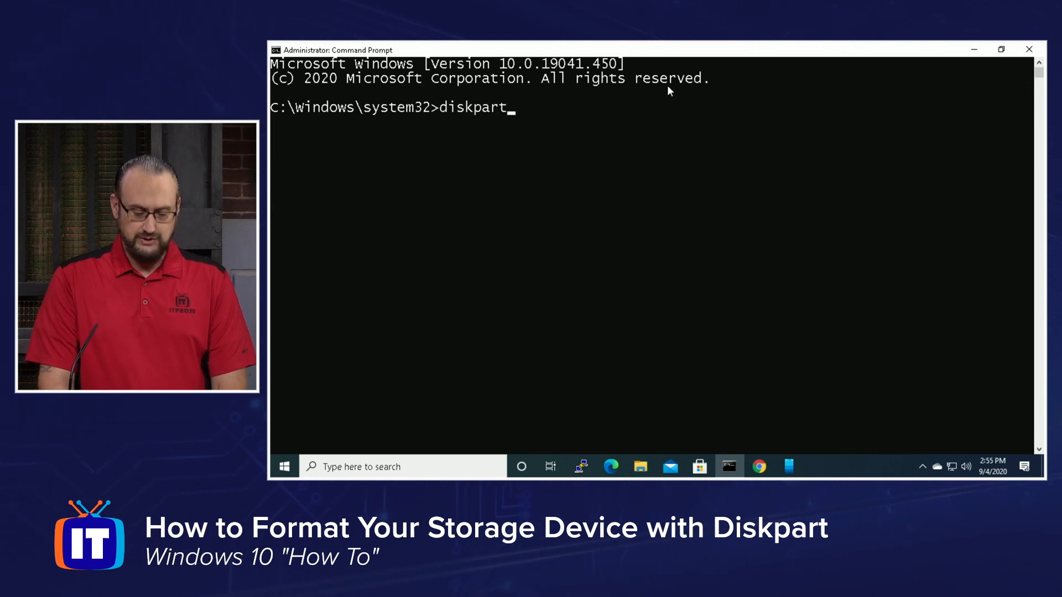
{"action": "key", "text": "Return"}
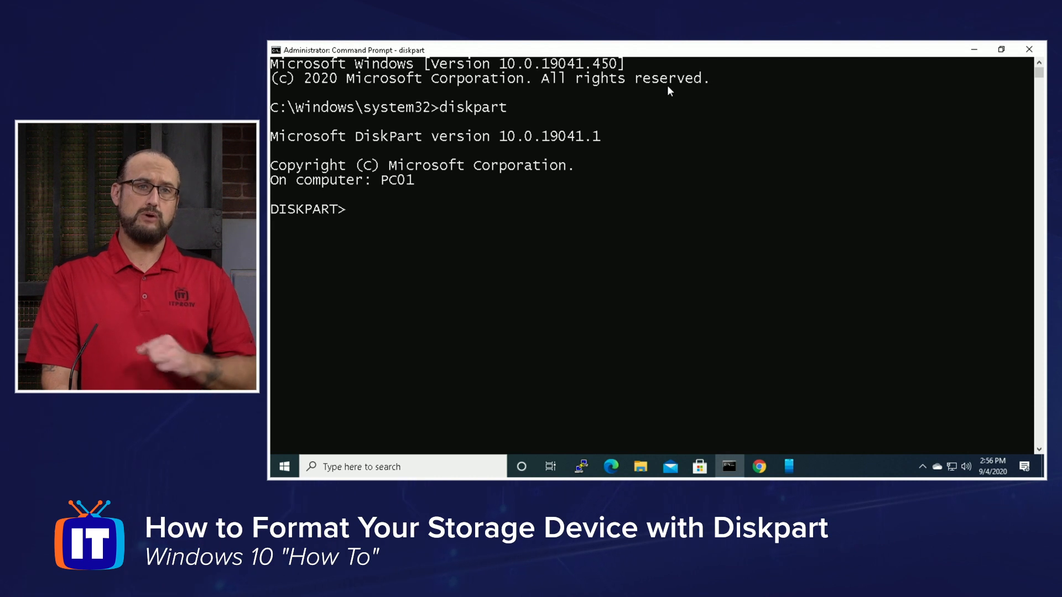
Run list disk to show Disk 0 (60 GB), Disk 1 (30 GB) and Disk 3 (14 GB).
{"action": "type", "text": "lis"}
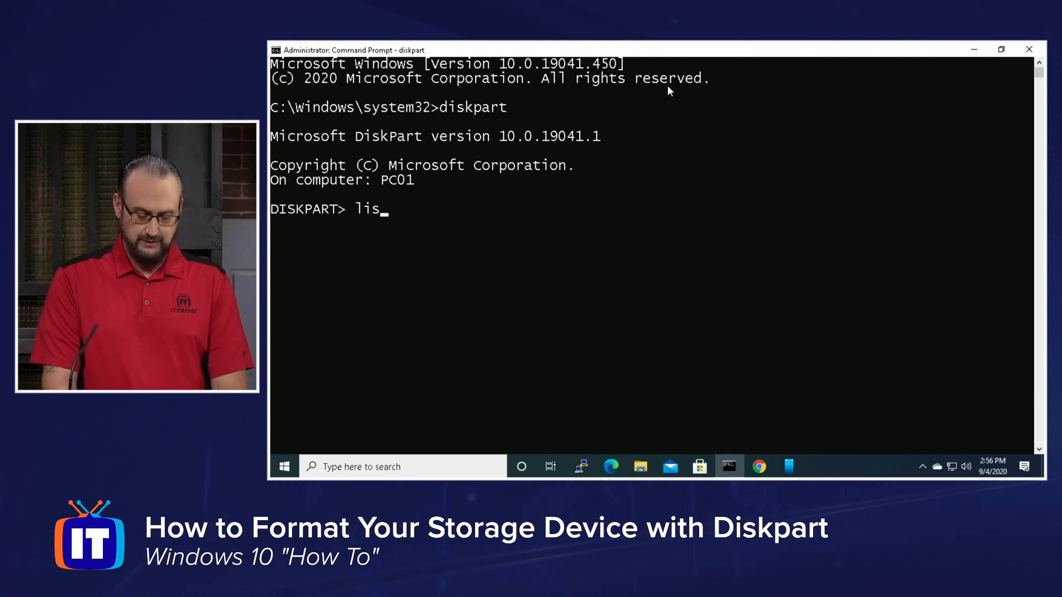
{"action": "type", "text": "t disk"}
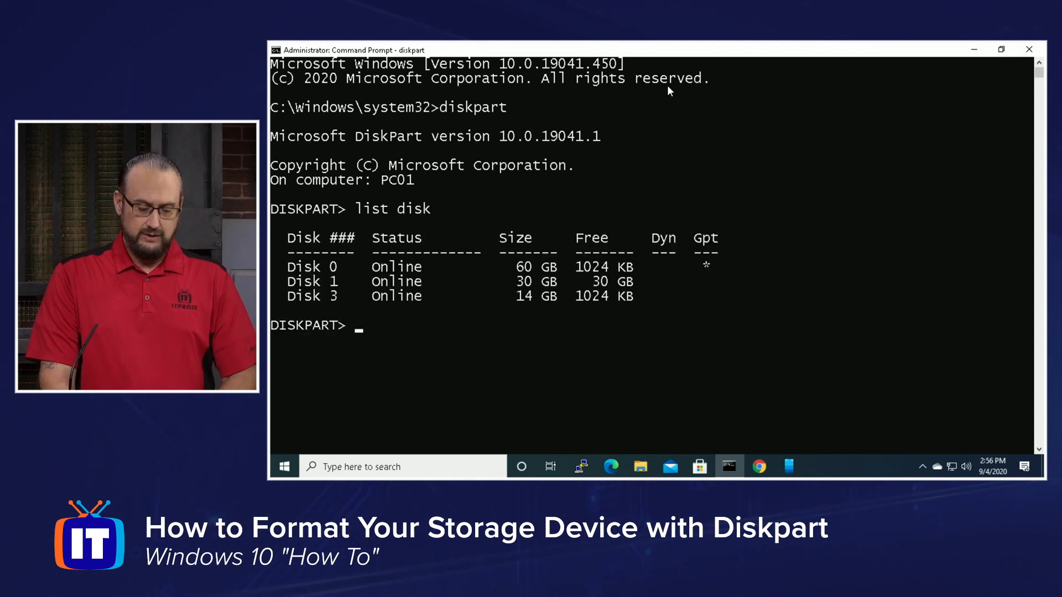
{"action": "key", "text": "Return"}
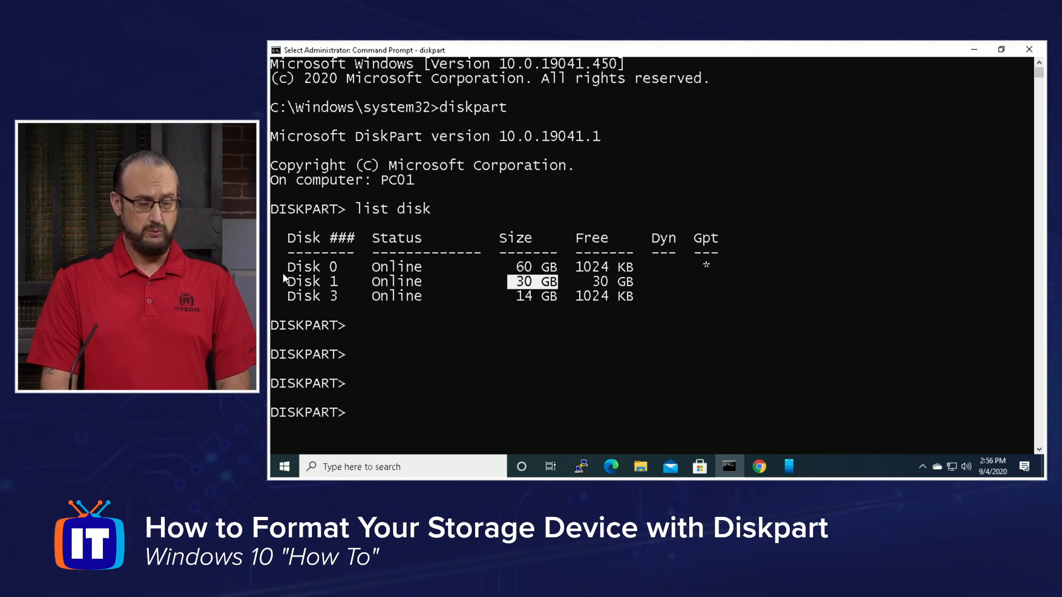
{"action": "mouse_move", "coordinate": [424, 349]}
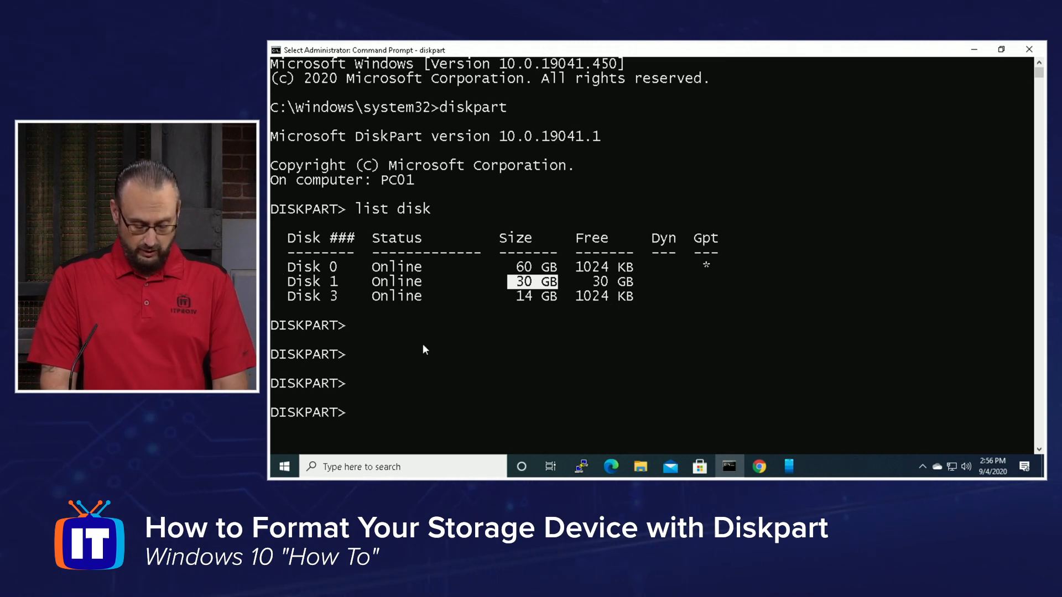
Select disk 1, then list disks again to confirm Disk 1 is starred as selected.
{"action": "type", "text": "select"}
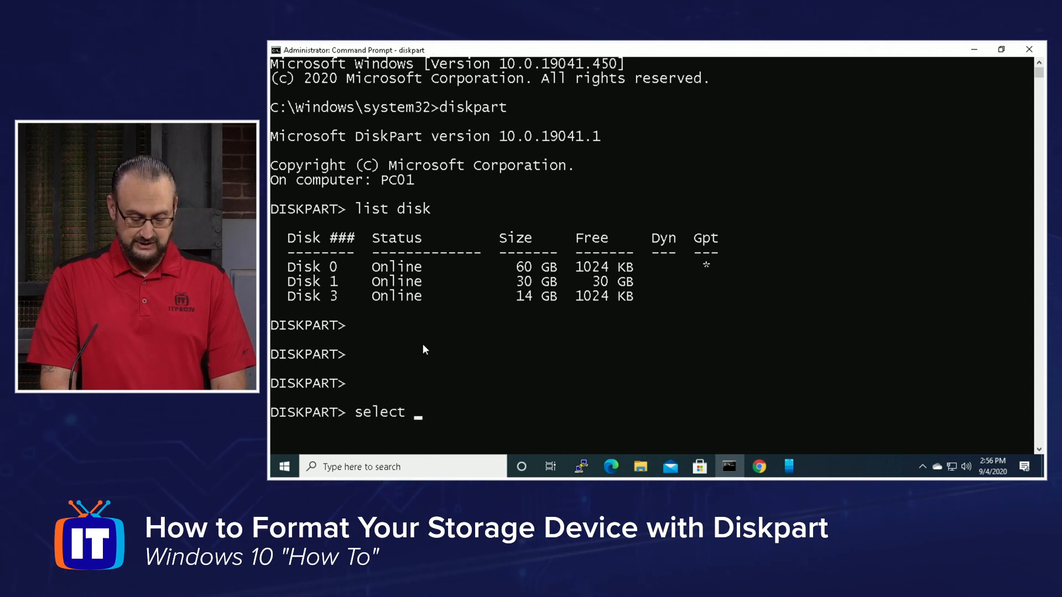
{"action": "type", "text": "disk"}
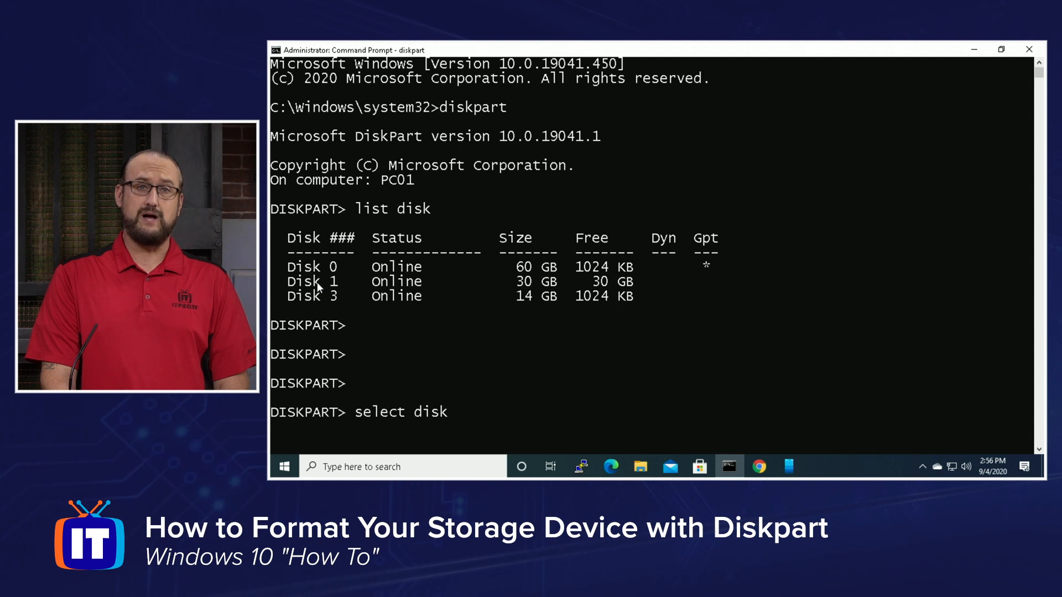
{"action": "mouse_move", "coordinate": [465, 355]}
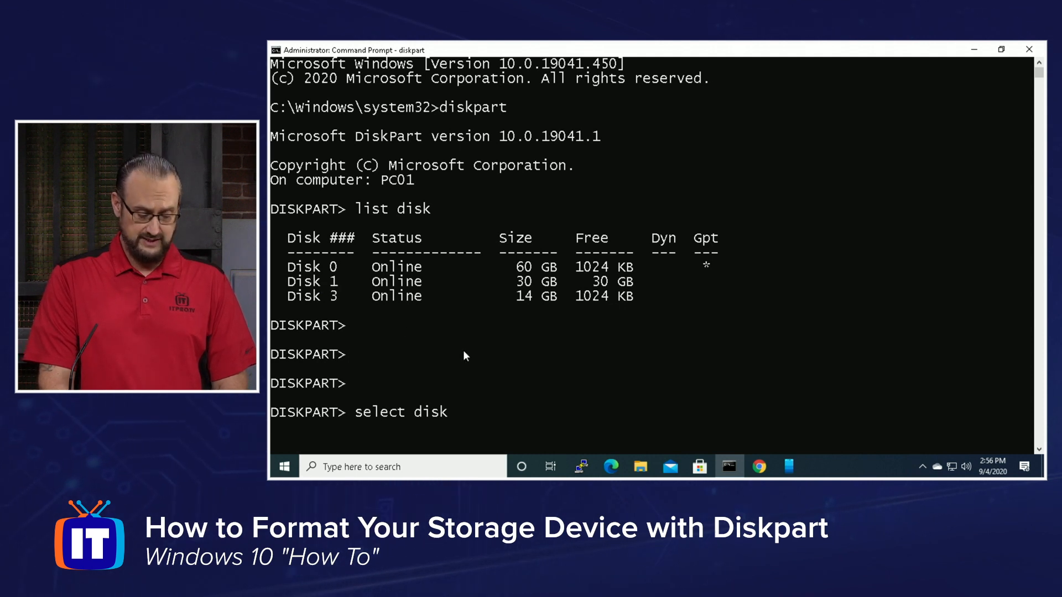
{"action": "type", "text": "1"}
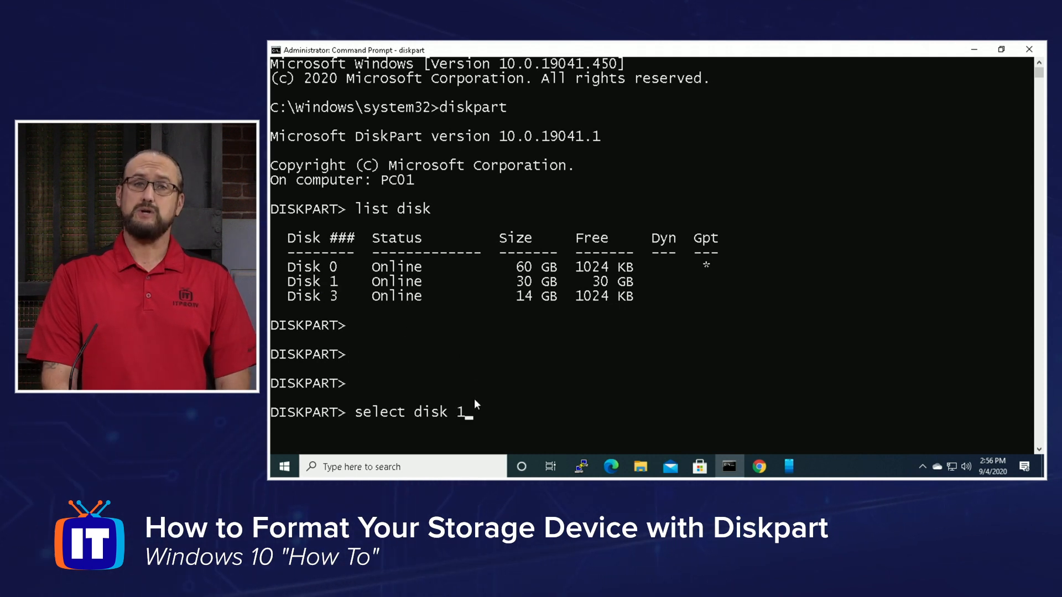
{"action": "key", "text": "Return"}
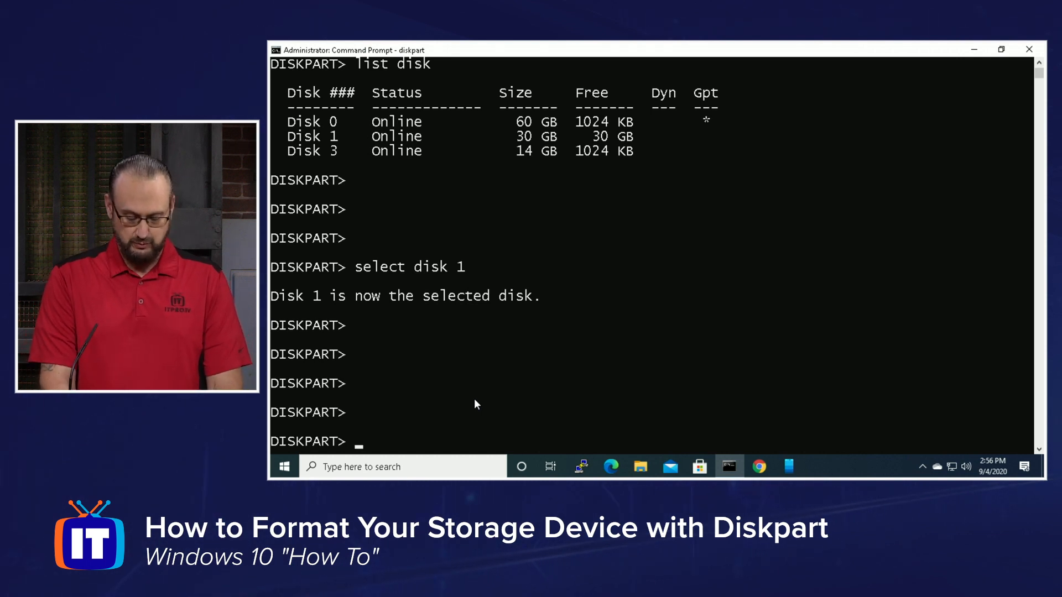
{"action": "type", "text": "list di"}
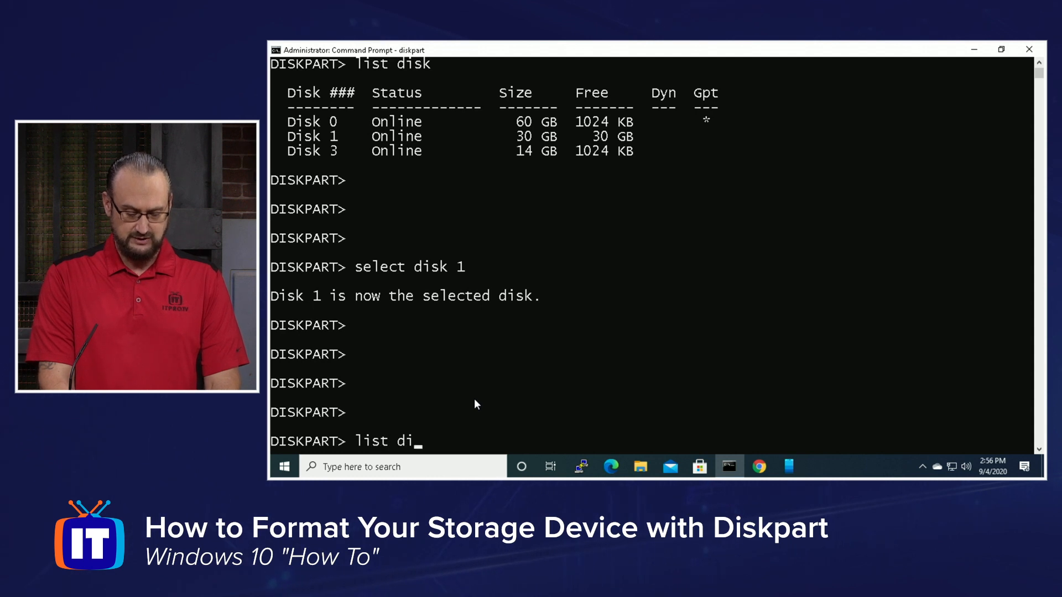
{"action": "key", "text": "Return"}
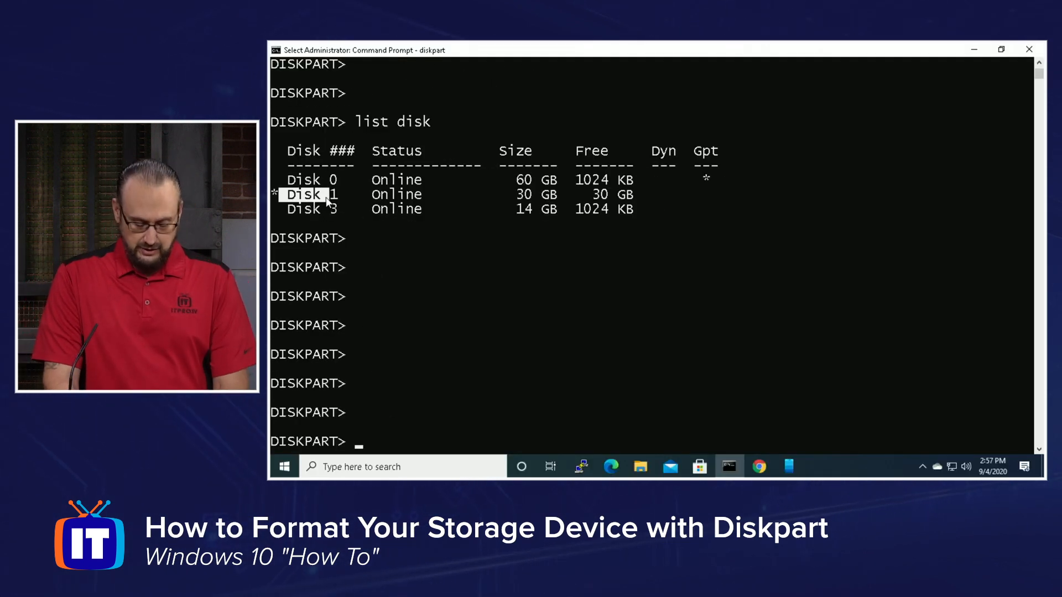
Run clean to erase all existing partition information from Disk 1.
{"action": "type", "text": "clean"}
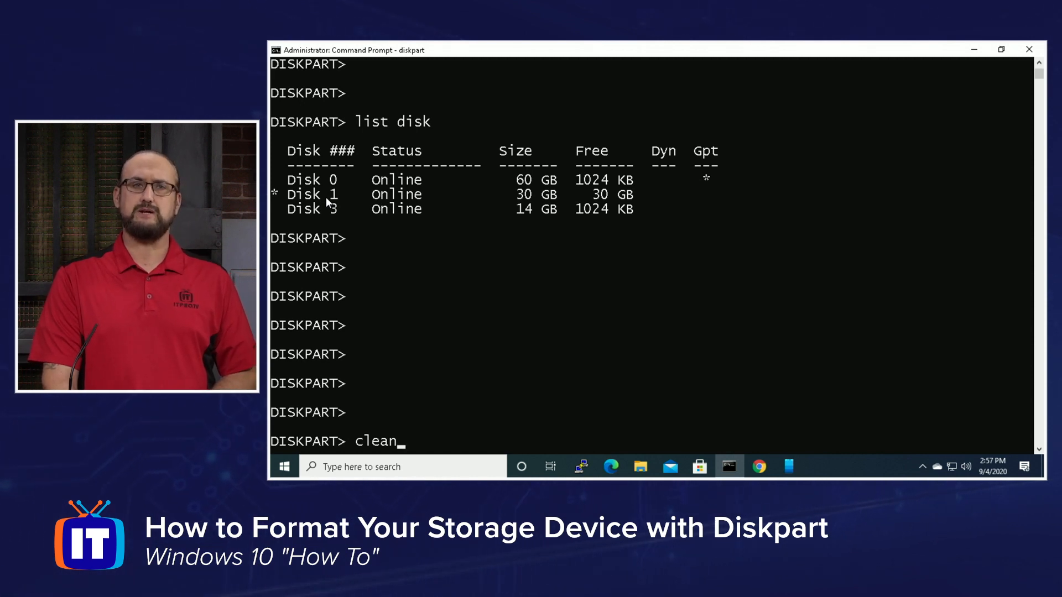
{"action": "key", "text": "Return"}
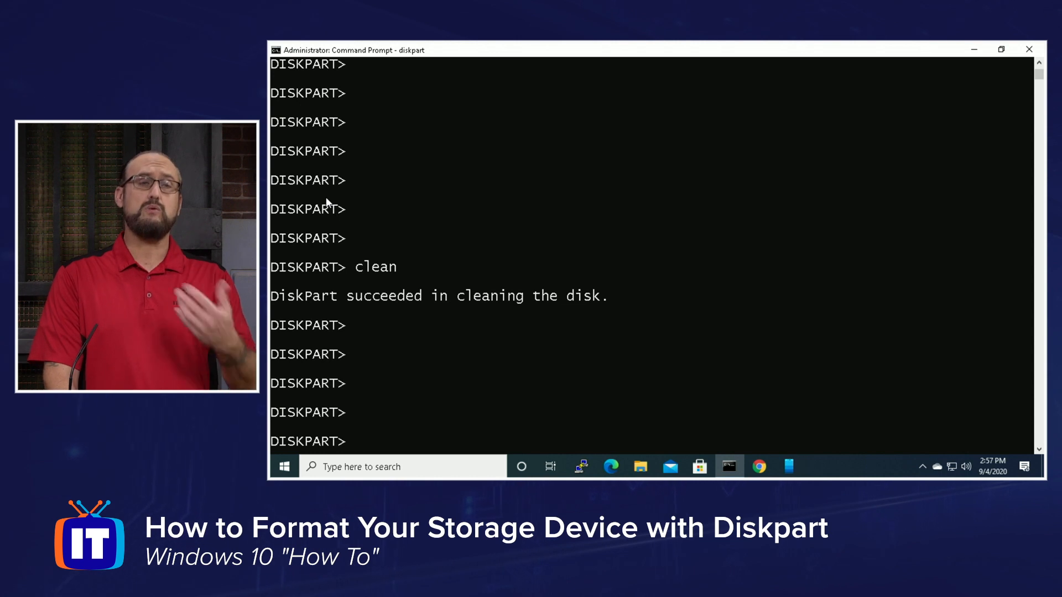
Enter create partition primary to make a primary partition on Disk 1.
{"action": "type", "text": "c"}
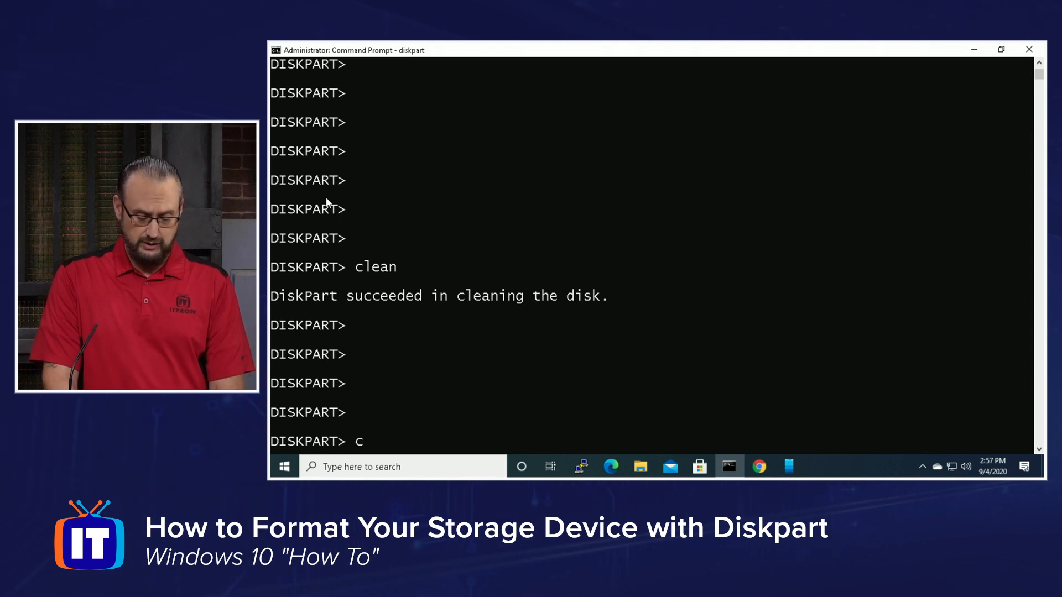
{"action": "type", "text": "reate"}
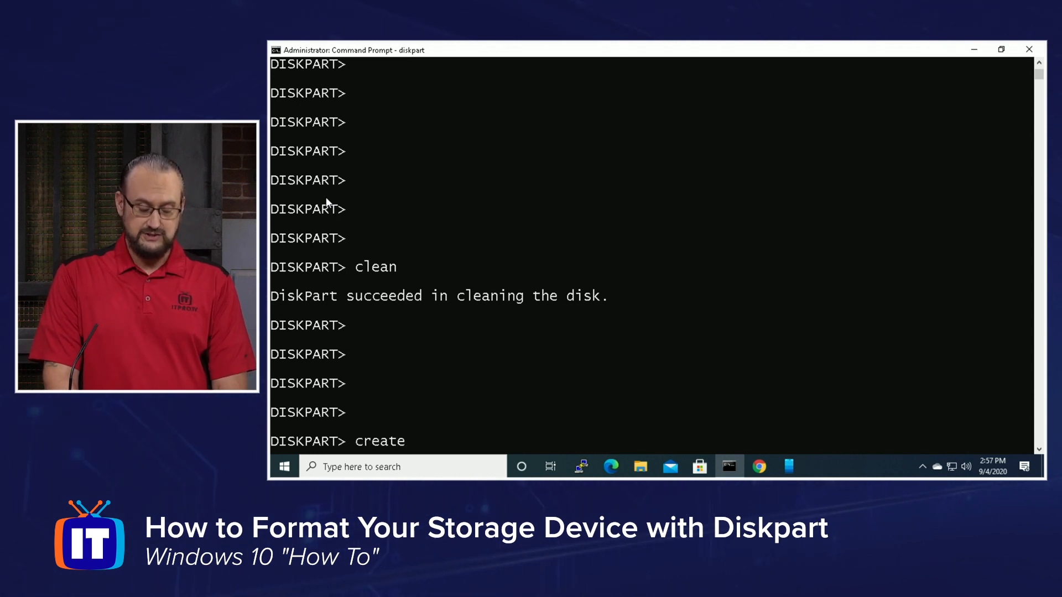
{"action": "type", "text": "part"}
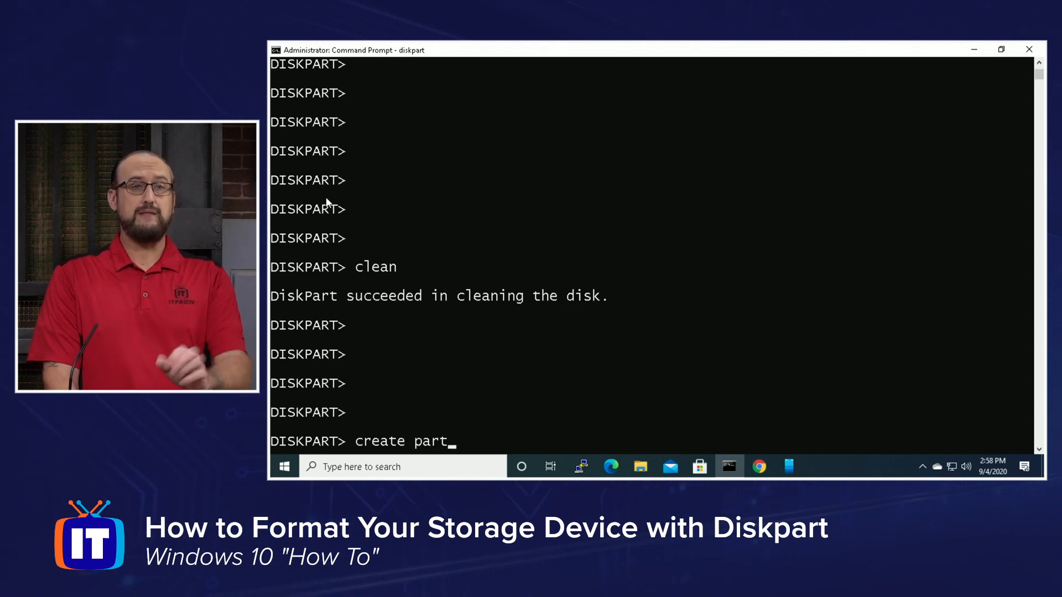
{"action": "type", "text": "prim"}
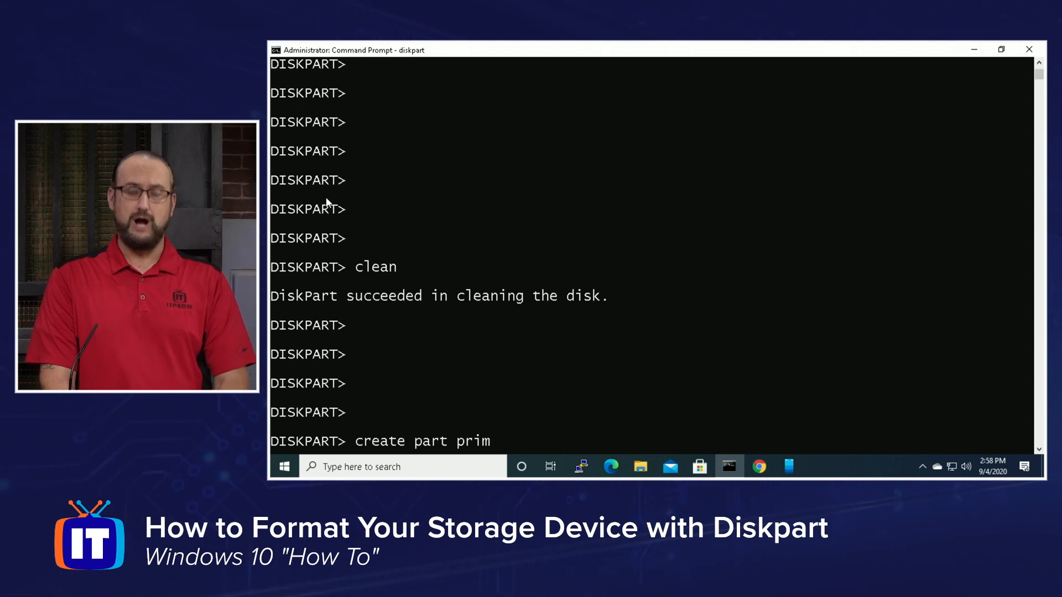
{"action": "key", "text": "Backspace"}
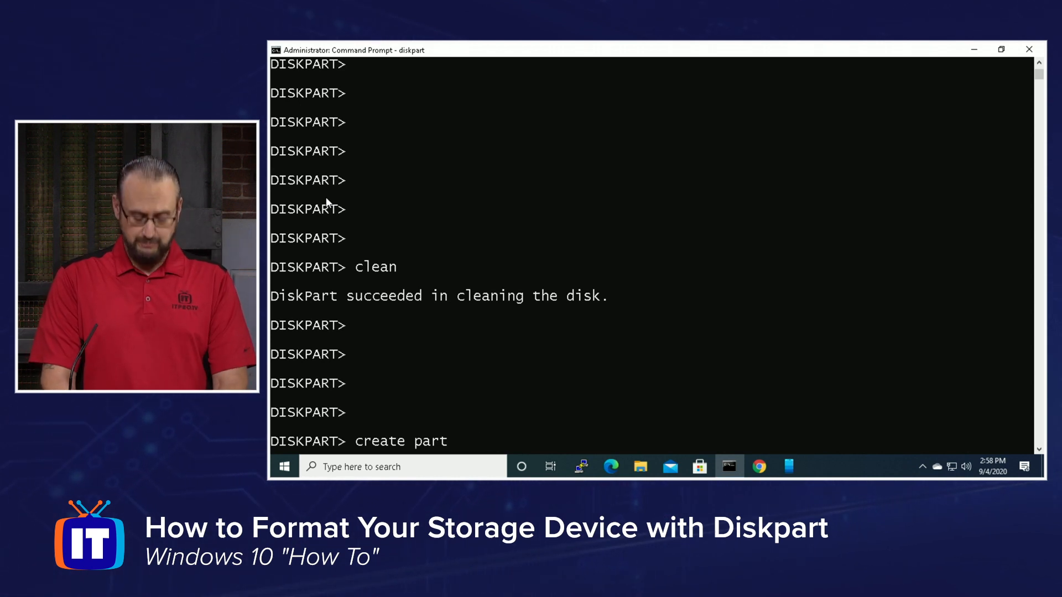
{"action": "type", "text": "ition"}
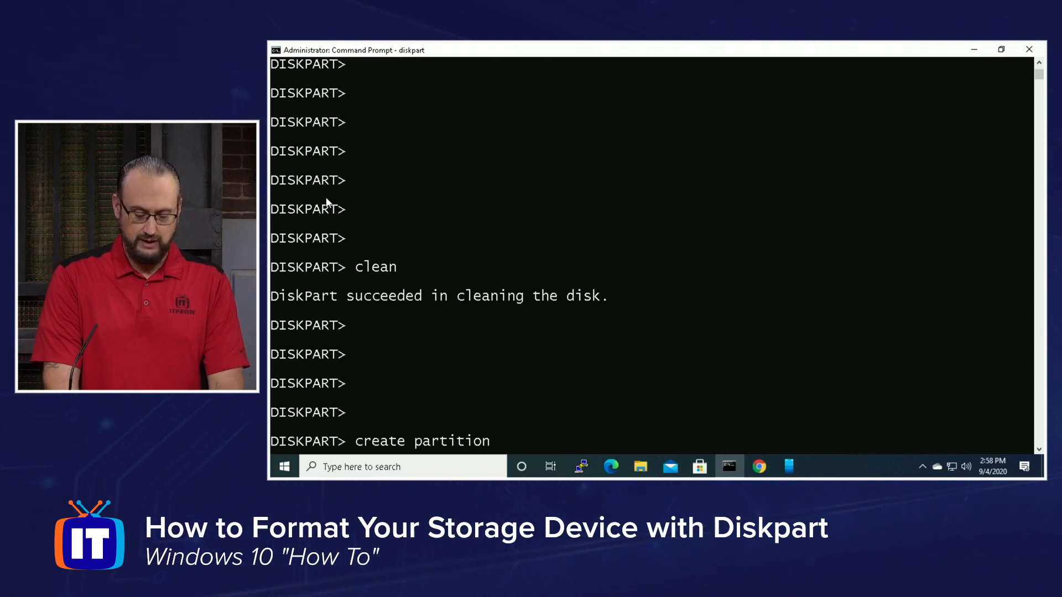
{"action": "type", "text": "pr"}
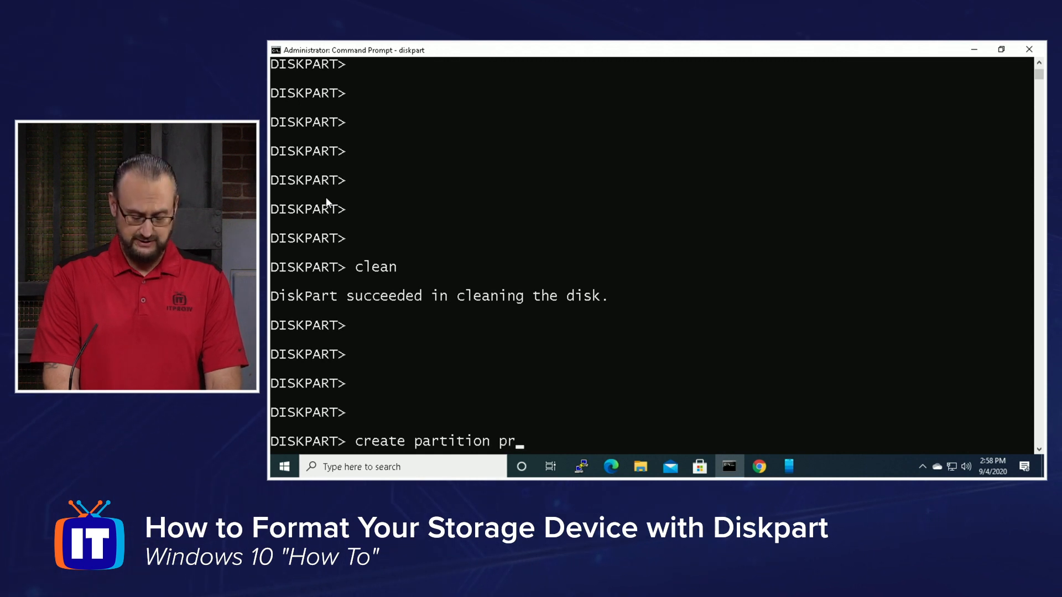
{"action": "type", "text": "imary"}
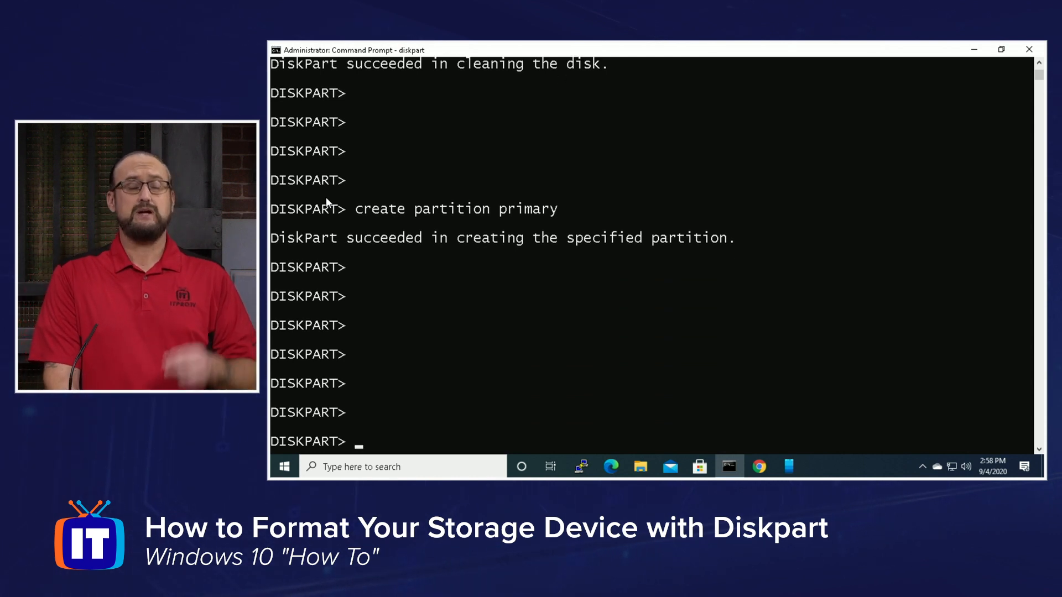
Run list partition to show the single 29 GB primary Partition 1.
{"action": "type", "text": "list"}
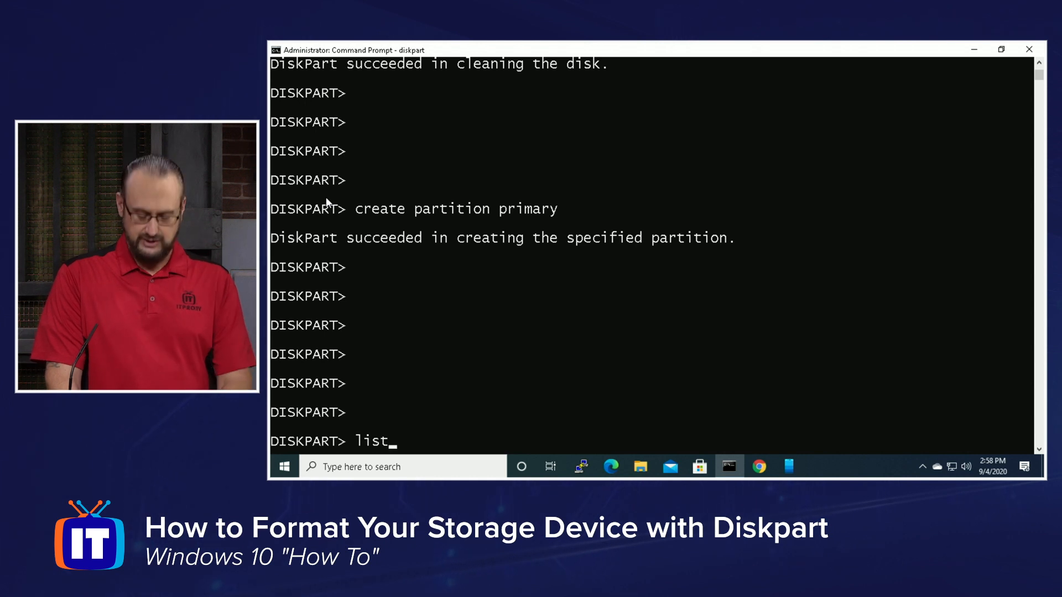
{"action": "type", "text": "partiti"}
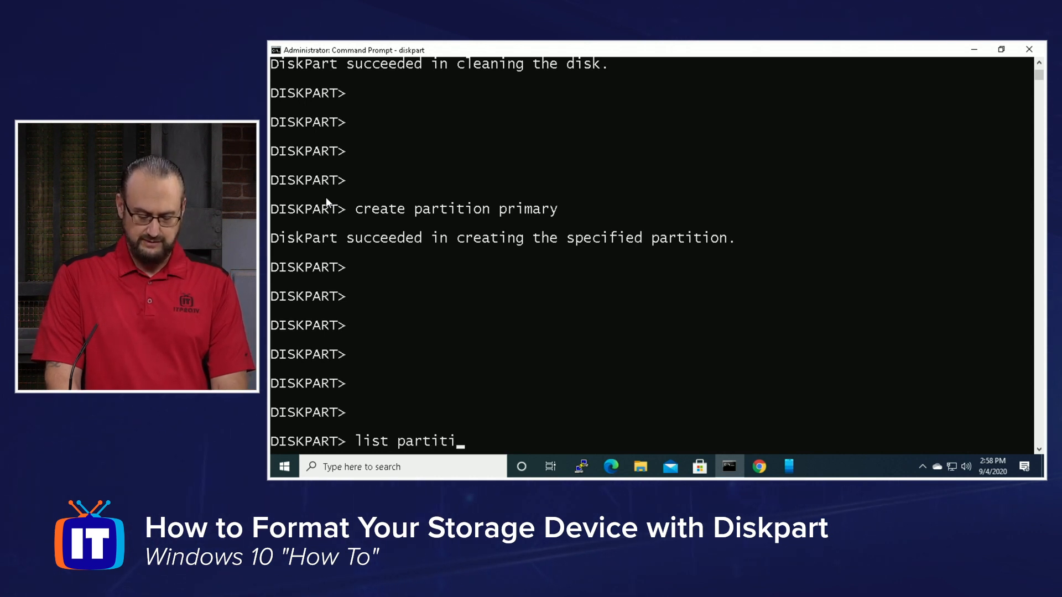
{"action": "key", "text": "Return"}
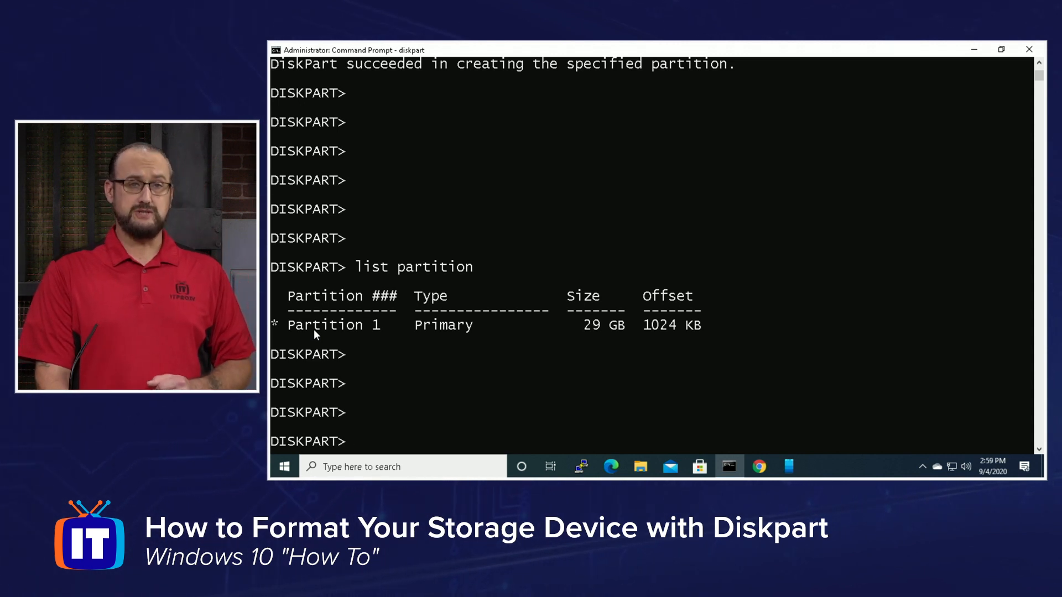
Run select partition 1 so later commands act on Partition 1.
{"action": "type", "text": "sel"}
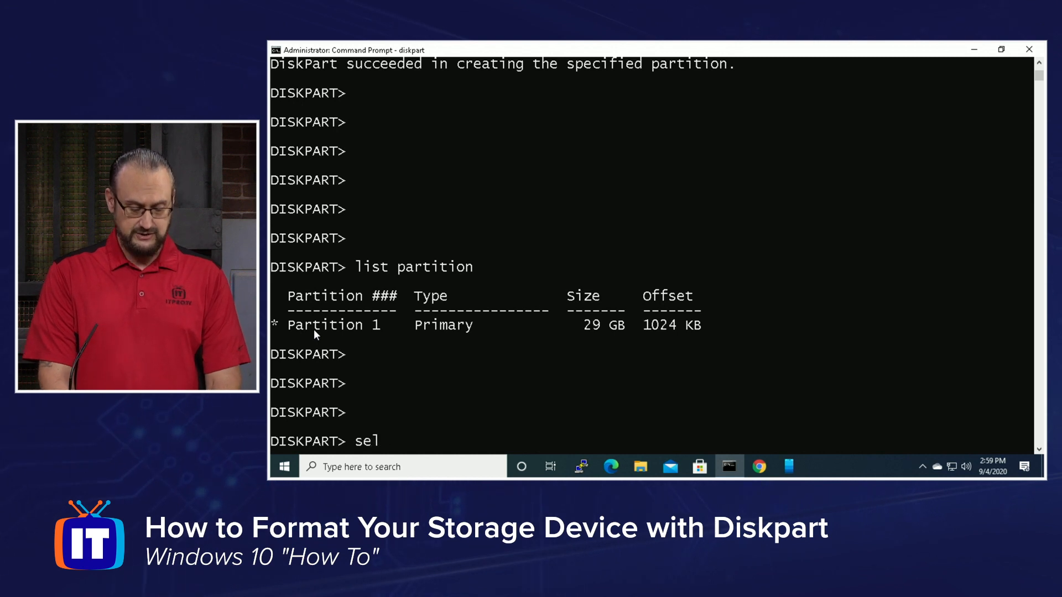
{"action": "type", "text": "ect part"}
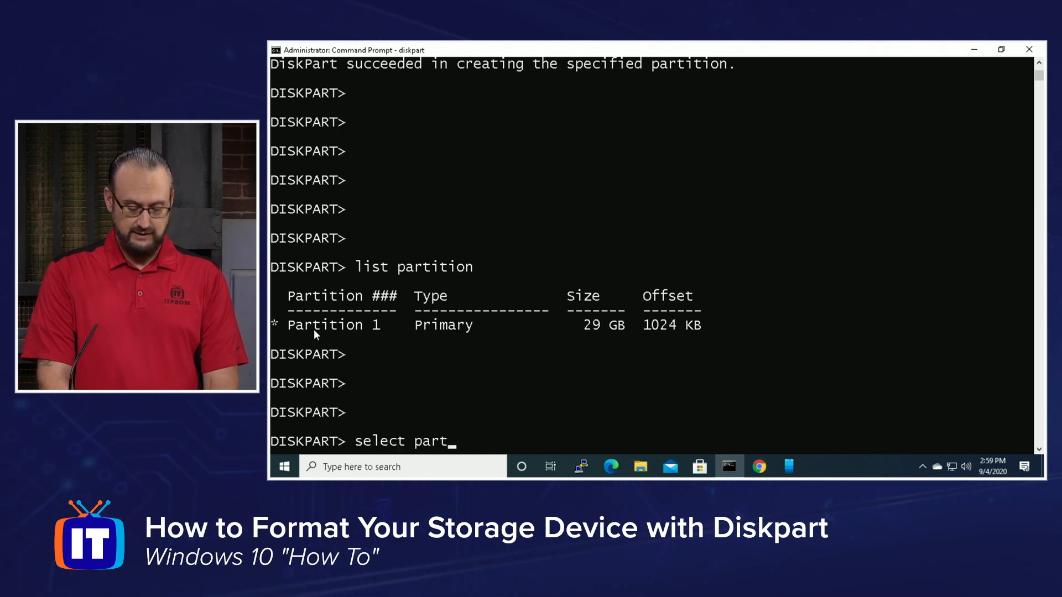
{"action": "type", "text": "ition"}
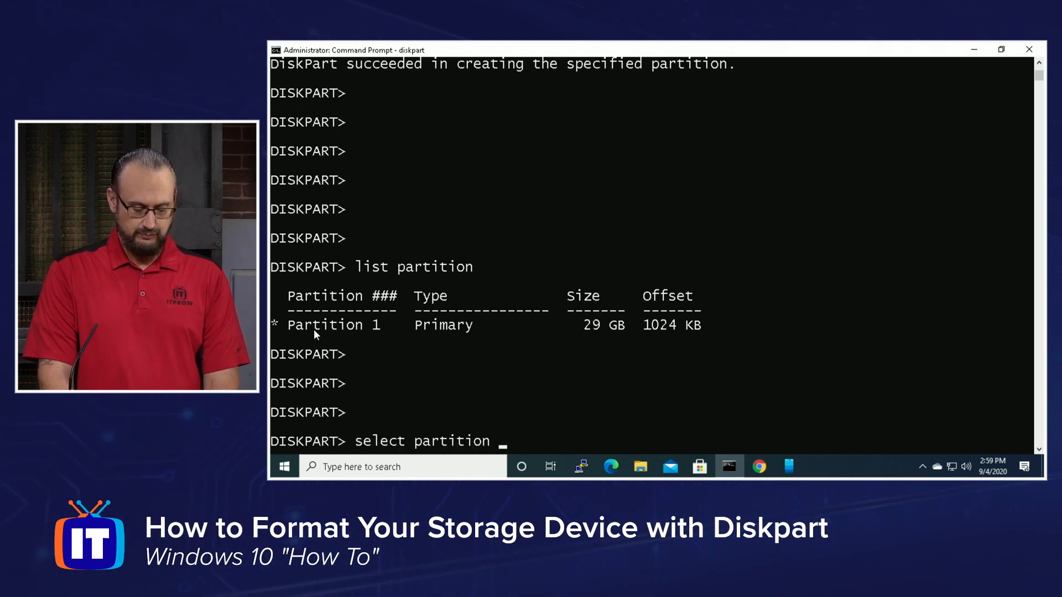
{"action": "key", "text": "Return"}
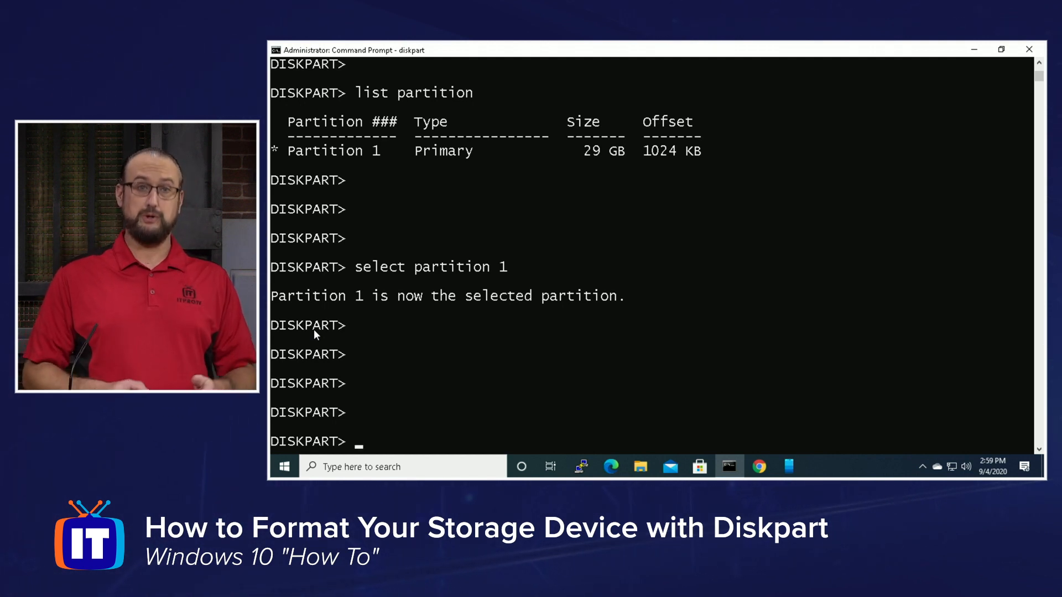
Run active to mark Partition 1 on Disk 1 as the active partition.
{"action": "type", "text": "active"}
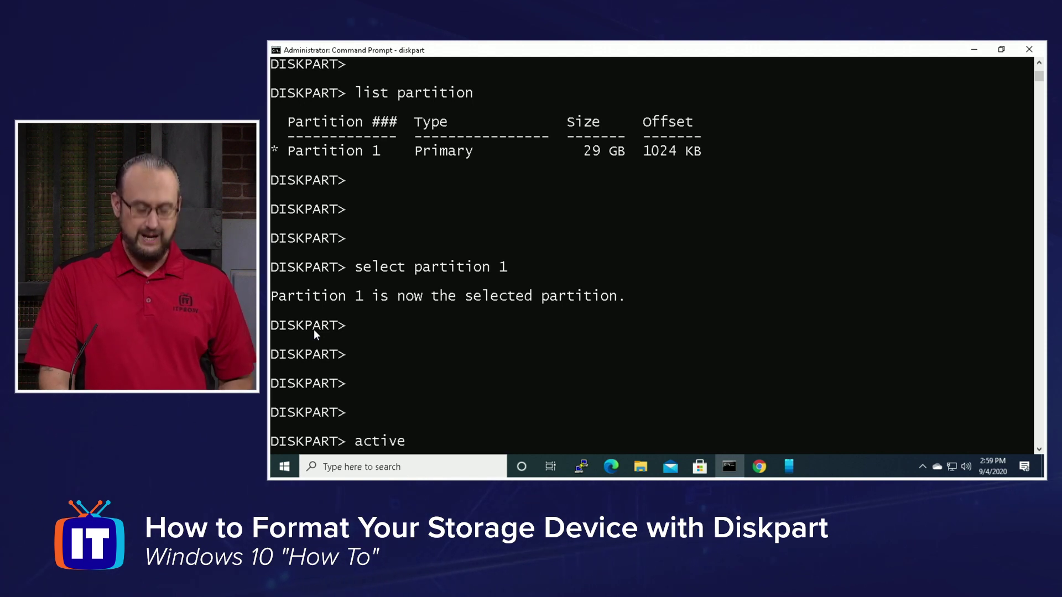
{"action": "key", "text": "Return"}
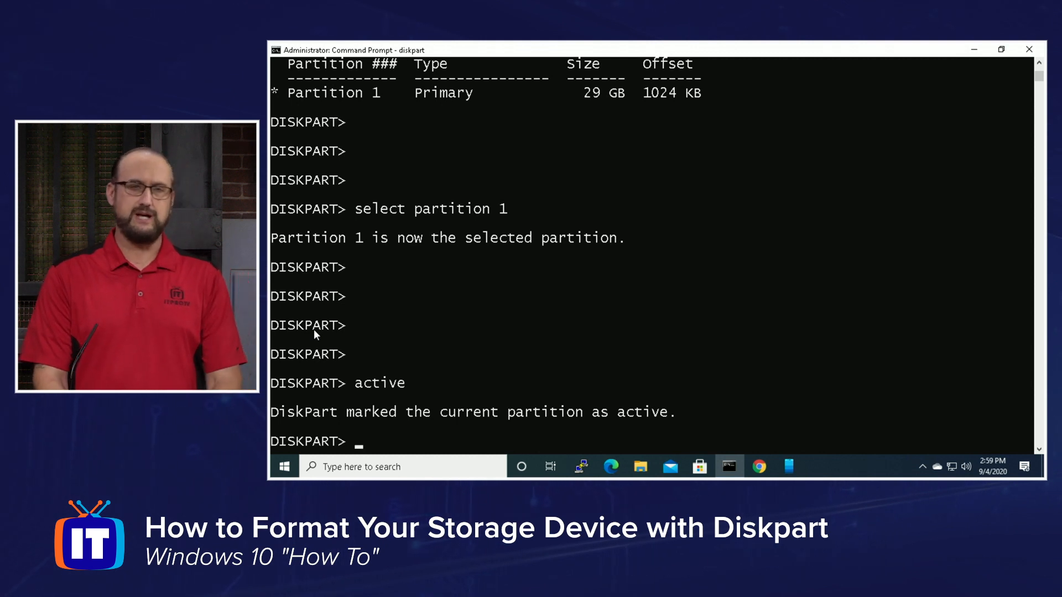
{"action": "scroll", "scroll_direction": "down", "scroll_amount": 3}
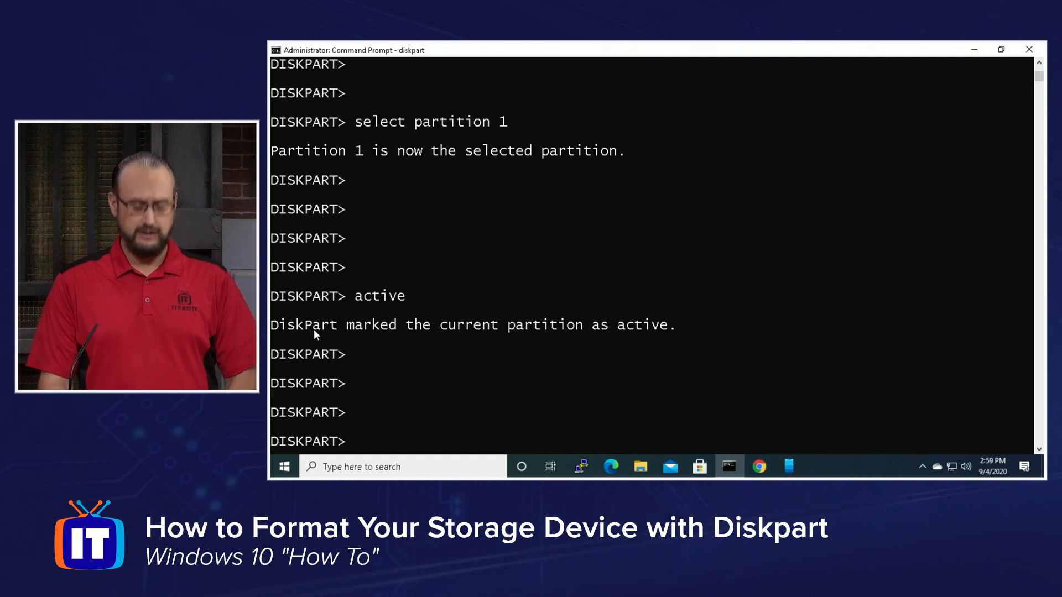
Run format fs=ntfs label=my_drive quick to quick-format the partition as NTFS named my_drive.
{"action": "type", "text": "format"}
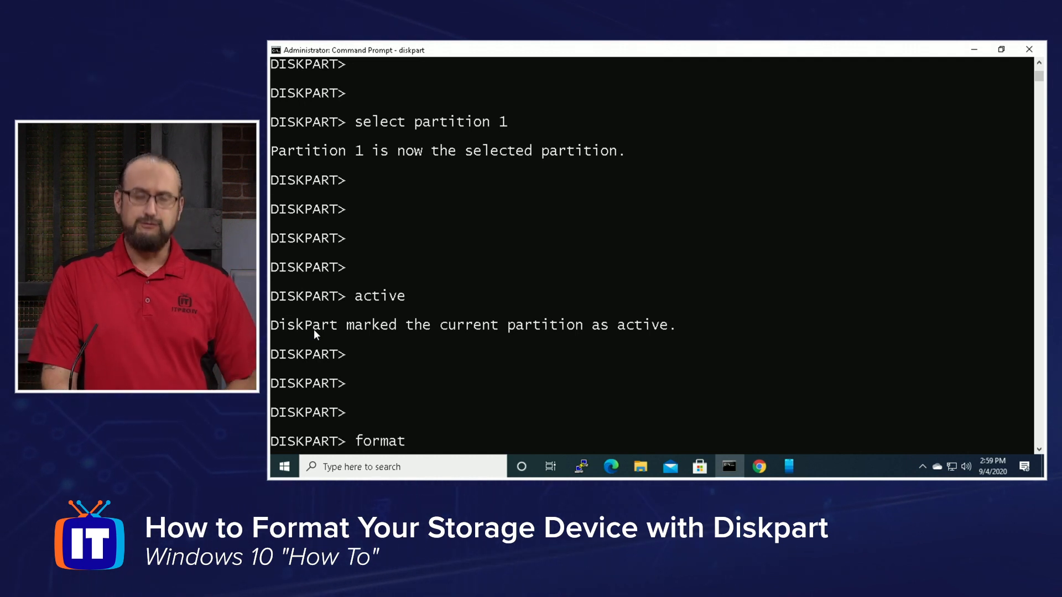
{"action": "type", "text": "fs"}
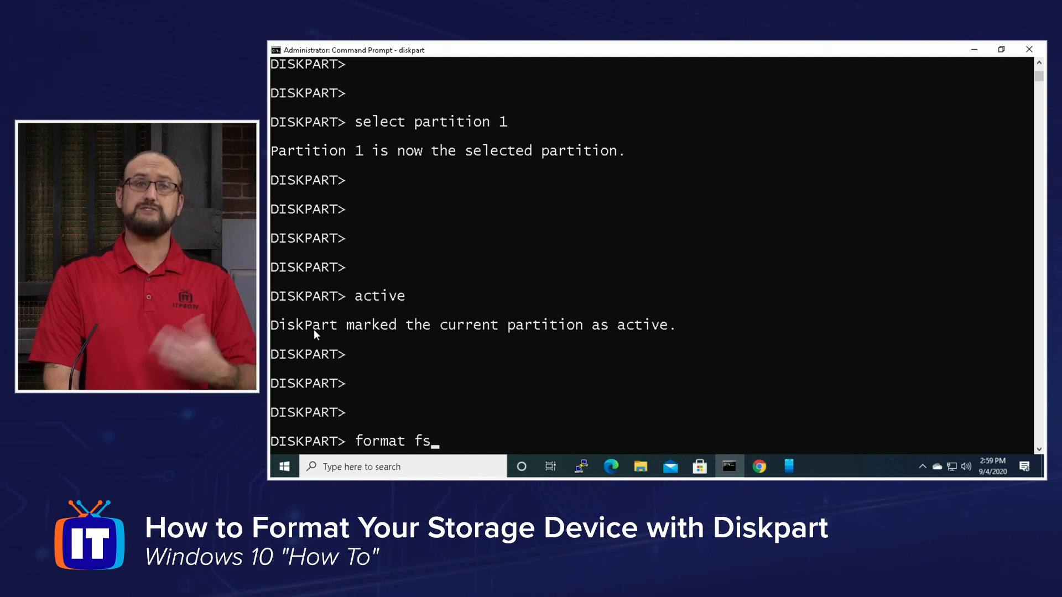
{"action": "type", "text": "="}
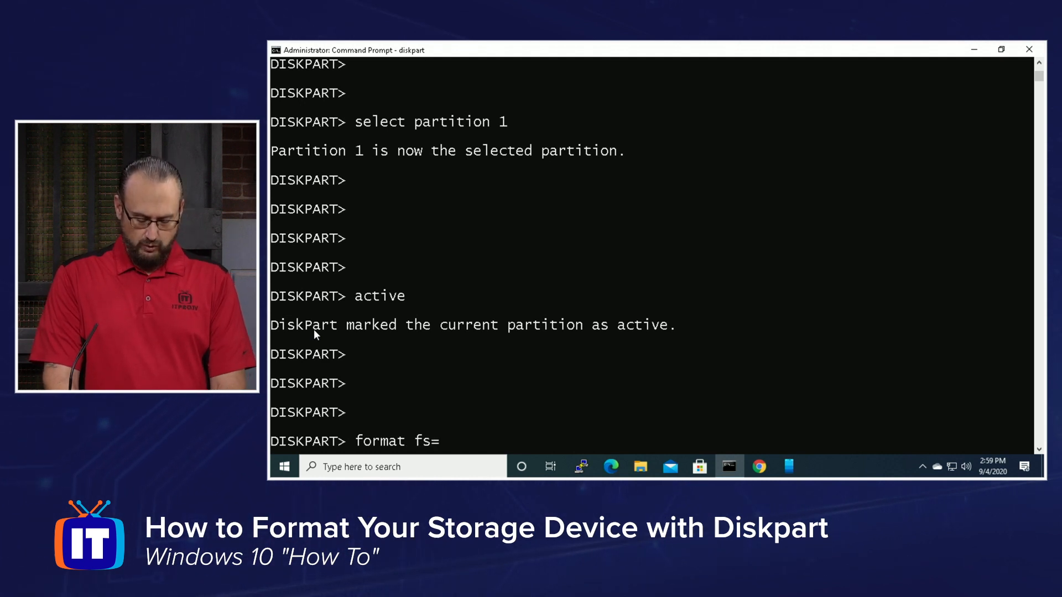
{"action": "type", "text": "ntfs"}
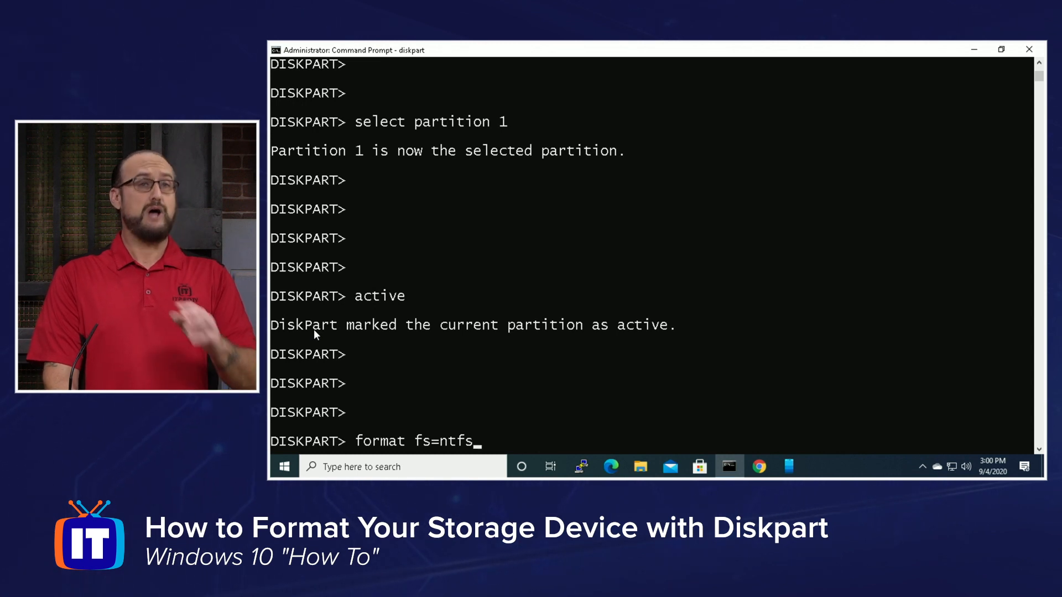
{"action": "key", "text": "backspace"}
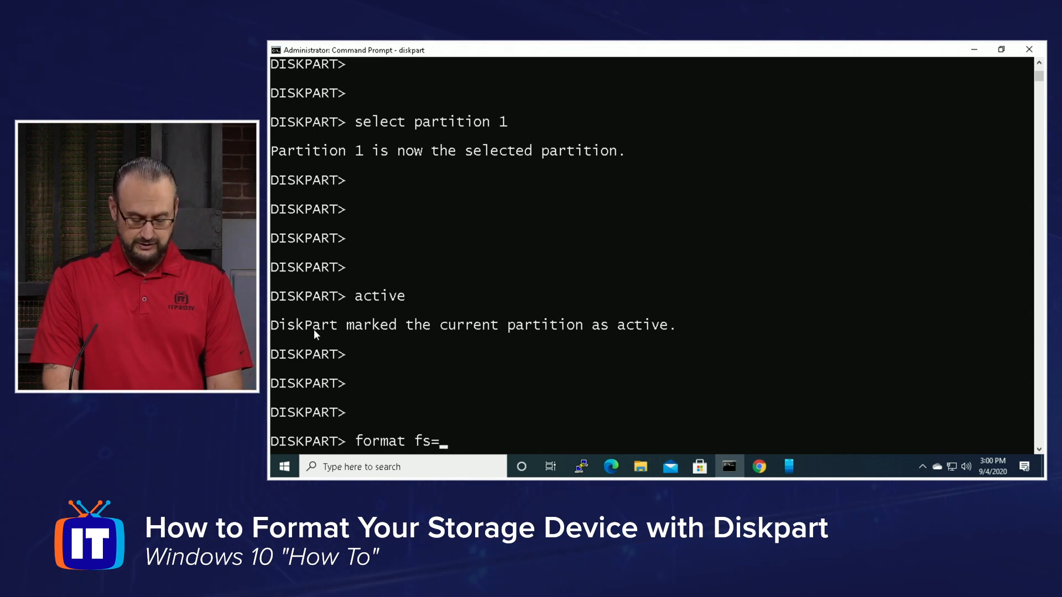
{"action": "type", "text": "ex"}
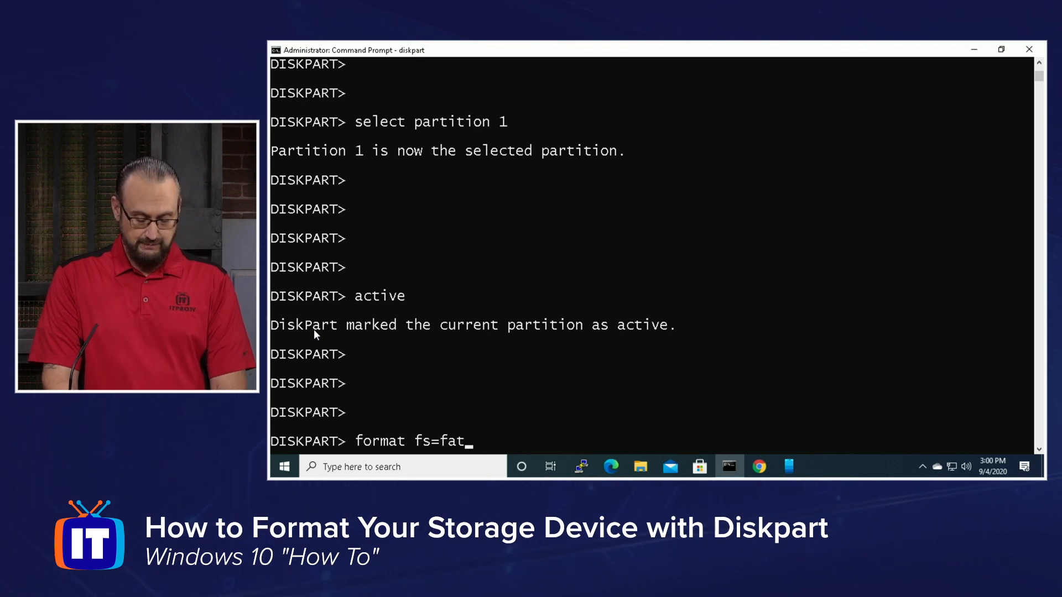
{"action": "type", "text": "32"}
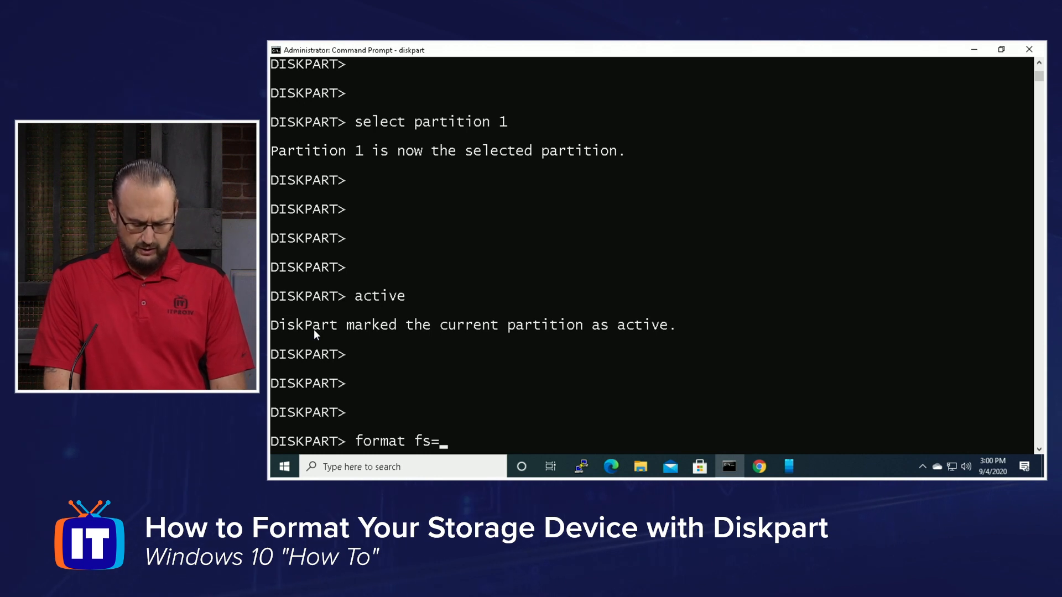
{"action": "type", "text": "ntfs"}
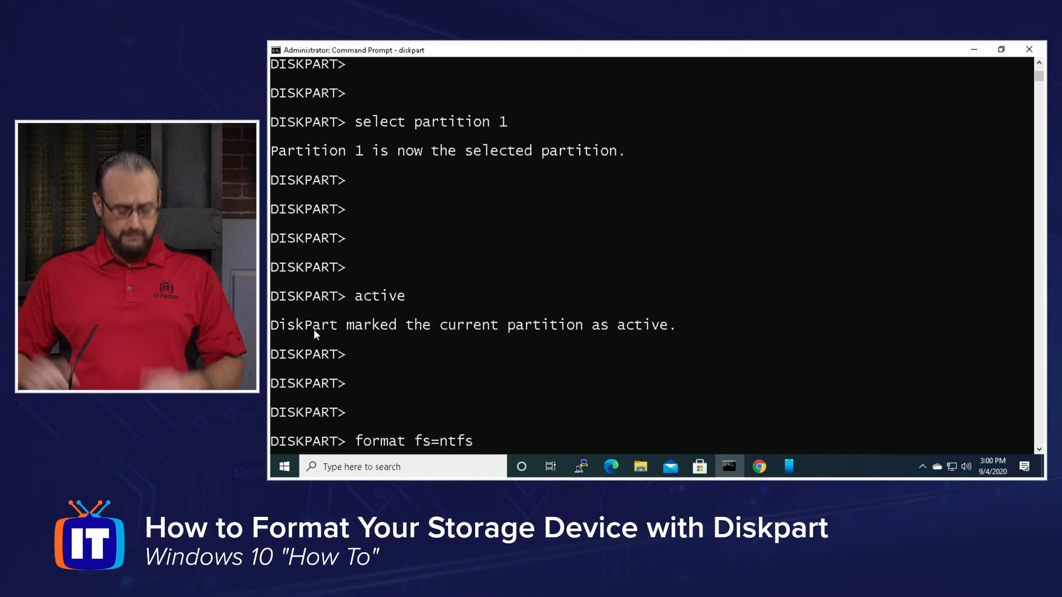
{"action": "type", "text": "la"}
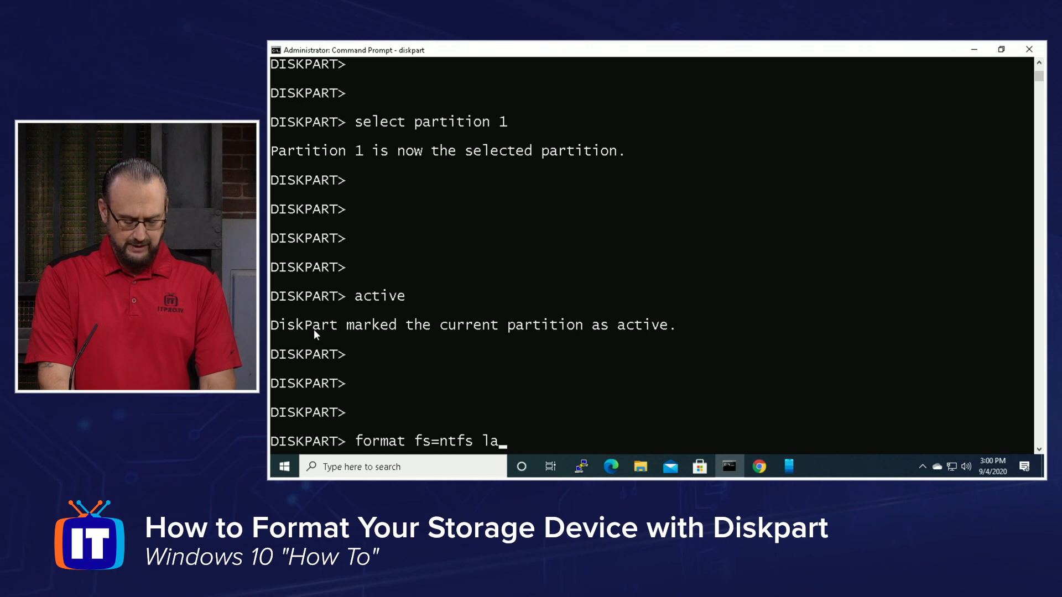
{"action": "type", "text": "bel"}
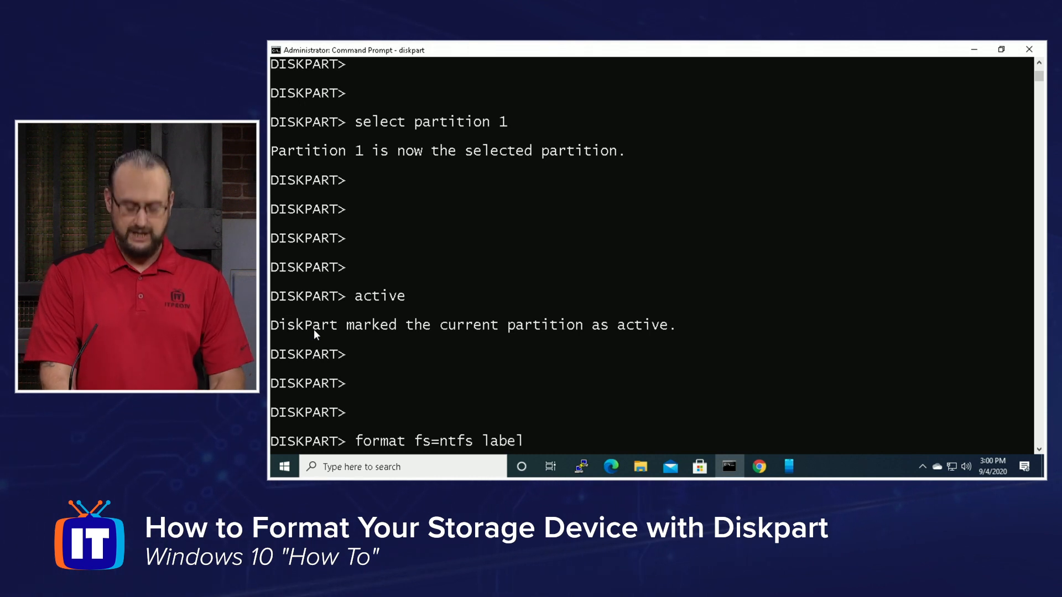
{"action": "type", "text": "="}
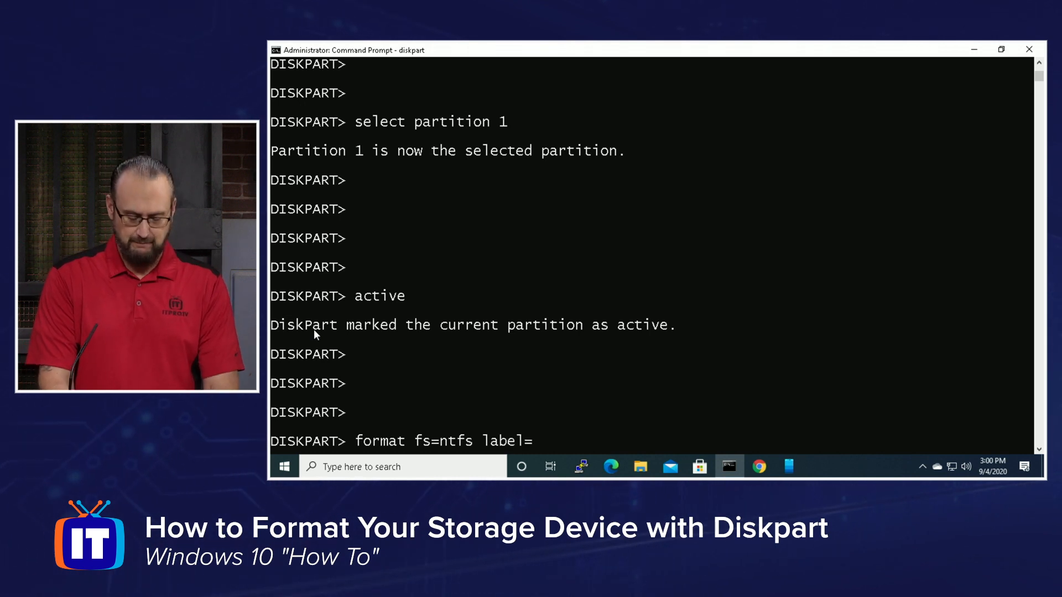
{"action": "type", "text": "my"}
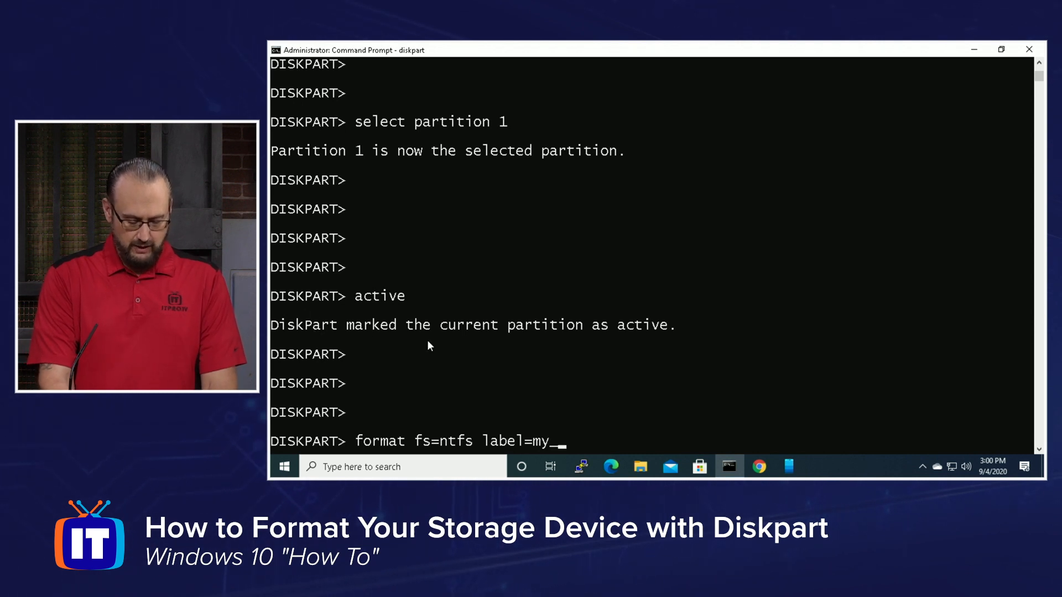
{"action": "type", "text": "_drive"}
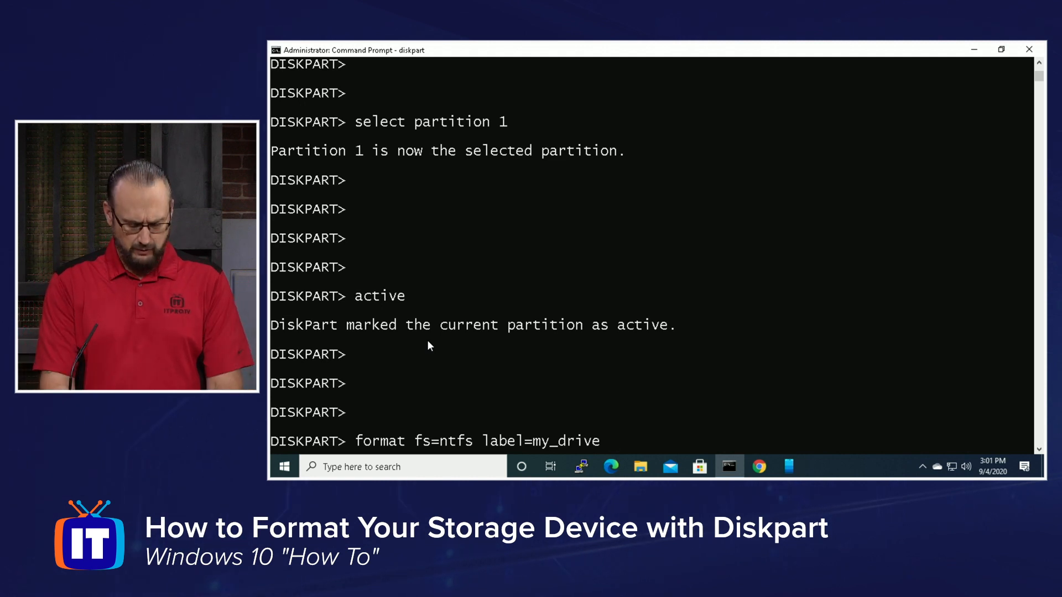
{"action": "type", "text": "quick"}
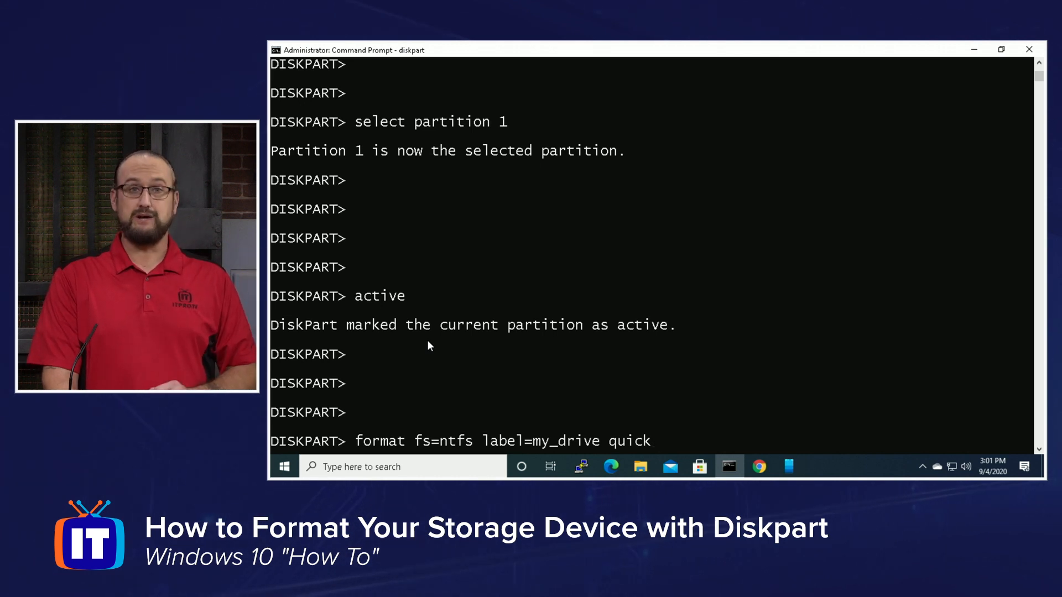
{"action": "key", "text": "Return"}
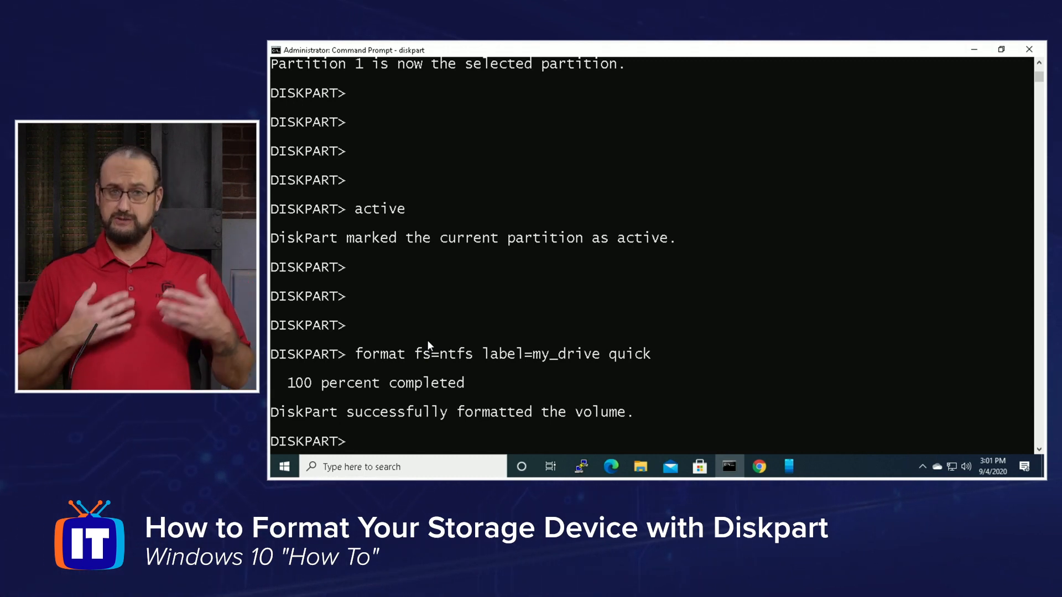
Assign drive letter W to the formatted my_drive volume with 'assign letter=w'.
{"action": "type", "text": "a"}
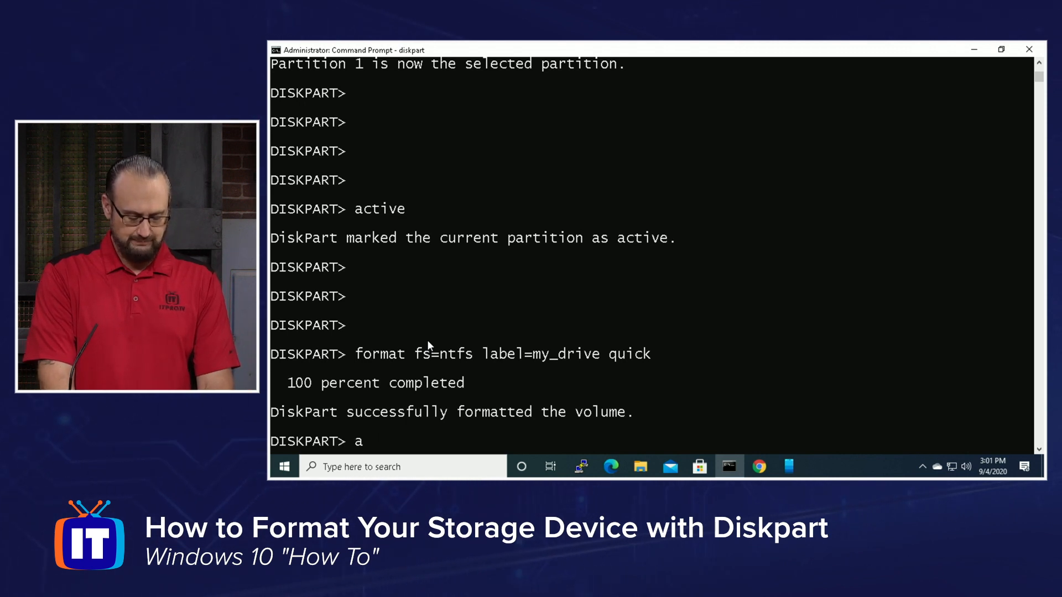
{"action": "type", "text": "ssign"}
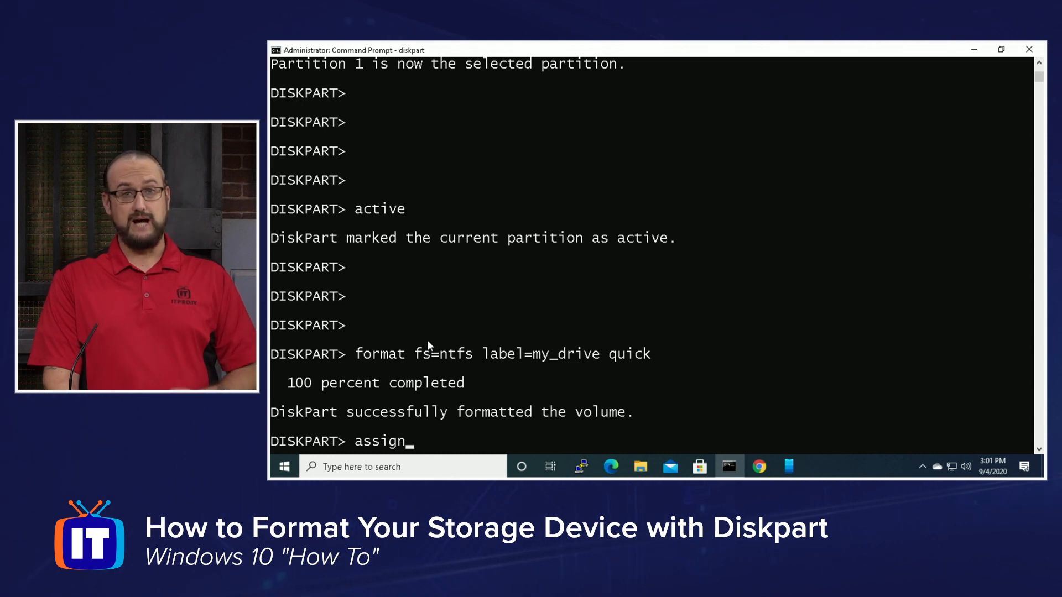
{"action": "type", "text": "l"}
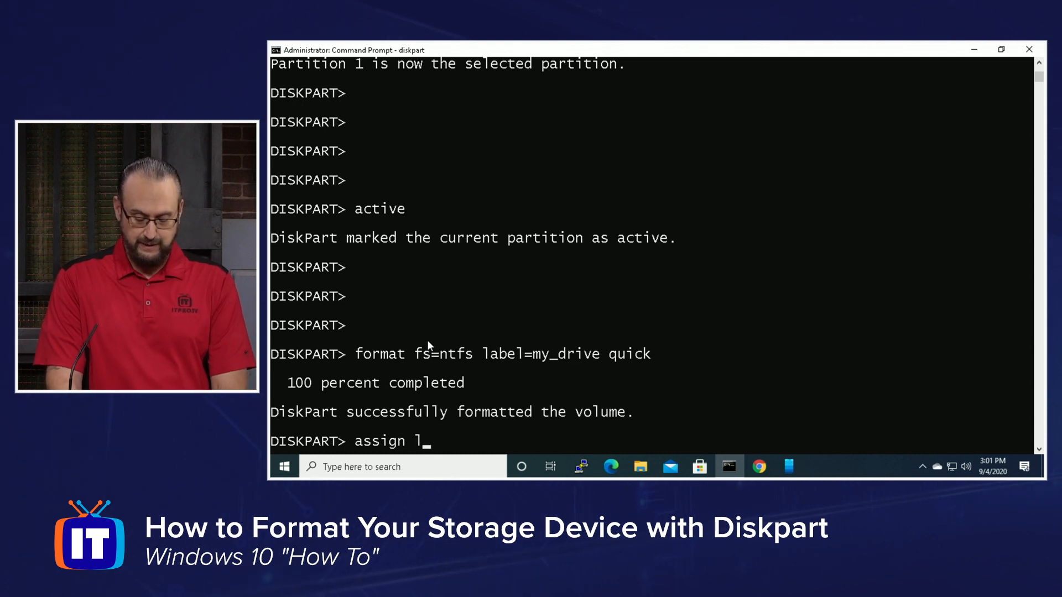
{"action": "type", "text": "etter="}
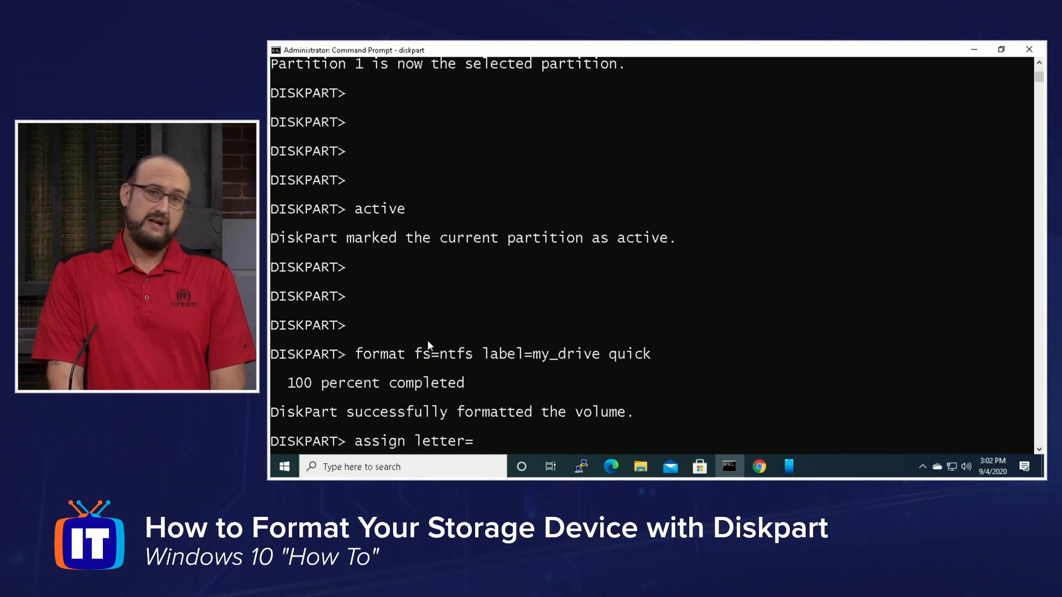
{"action": "type", "text": "w"}
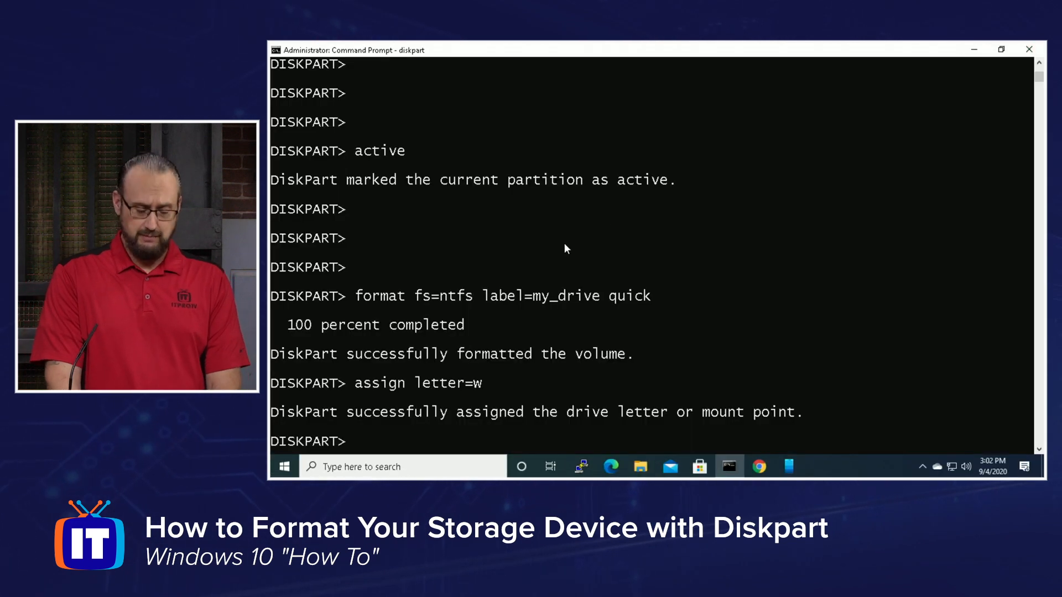
Exit DiskPart and switch the prompt to drive W:.
{"action": "type", "text": "exit"}
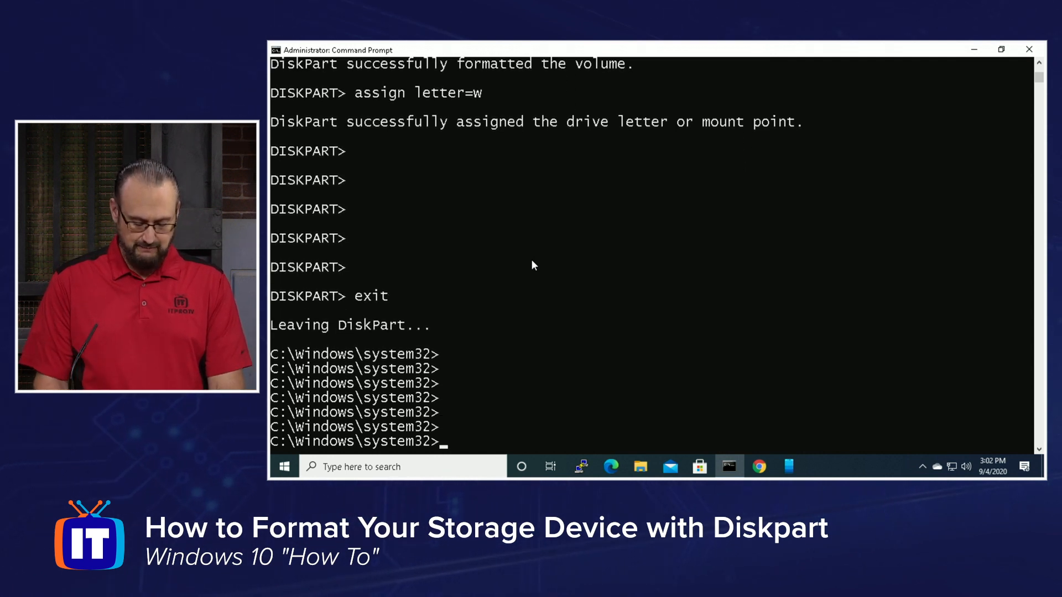
{"action": "type", "text": "w:"}
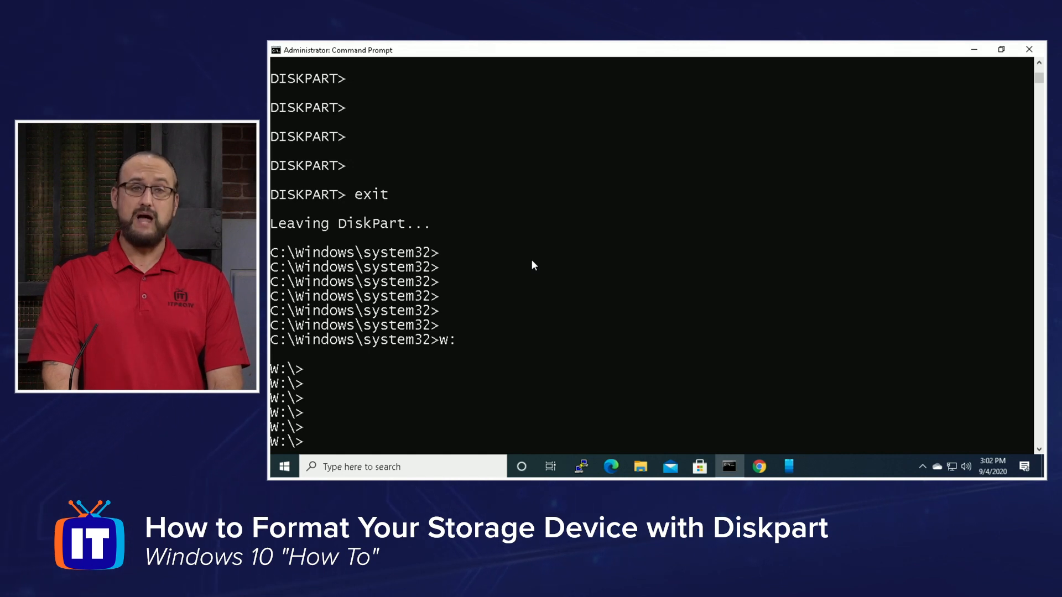
Write test.txt on W: containing "Hello World!" using echo redirection.
{"action": "type", "text": "echo"}
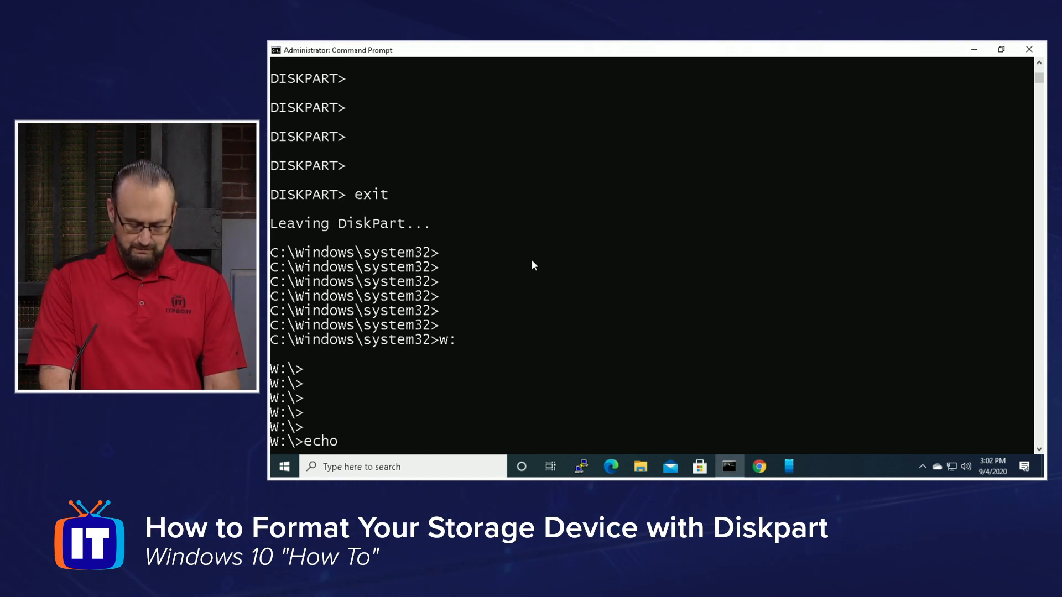
{"action": "type", "text": "\"h"}
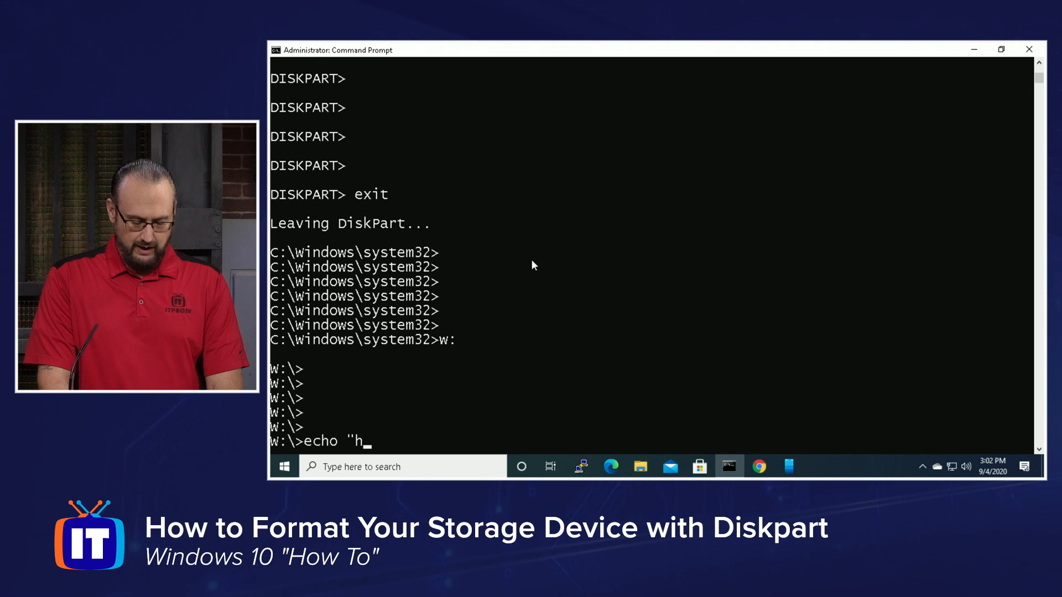
{"action": "type", "text": "ello"}
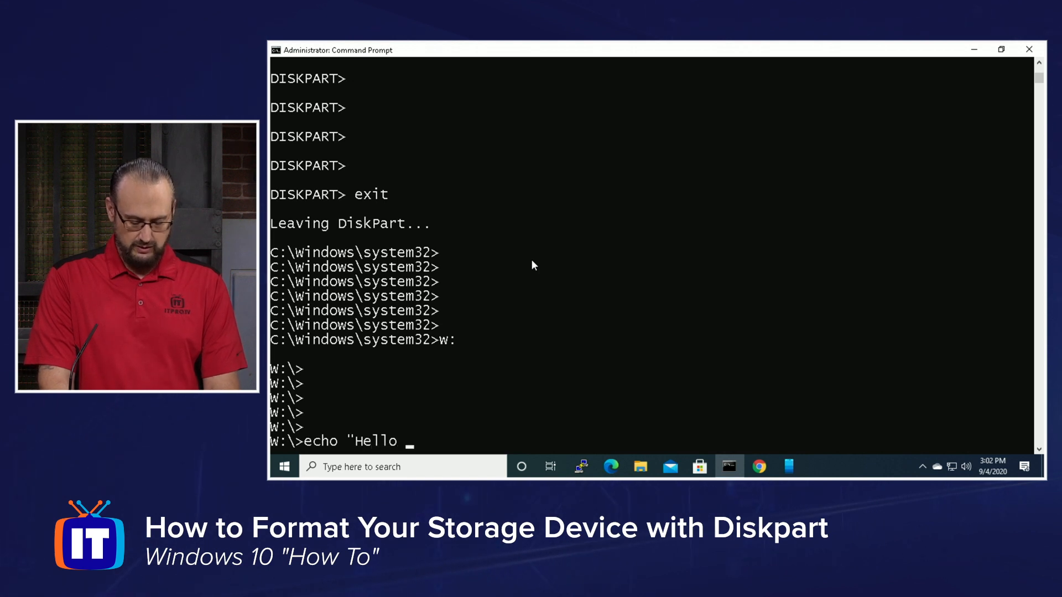
{"action": "type", "text": "worl"}
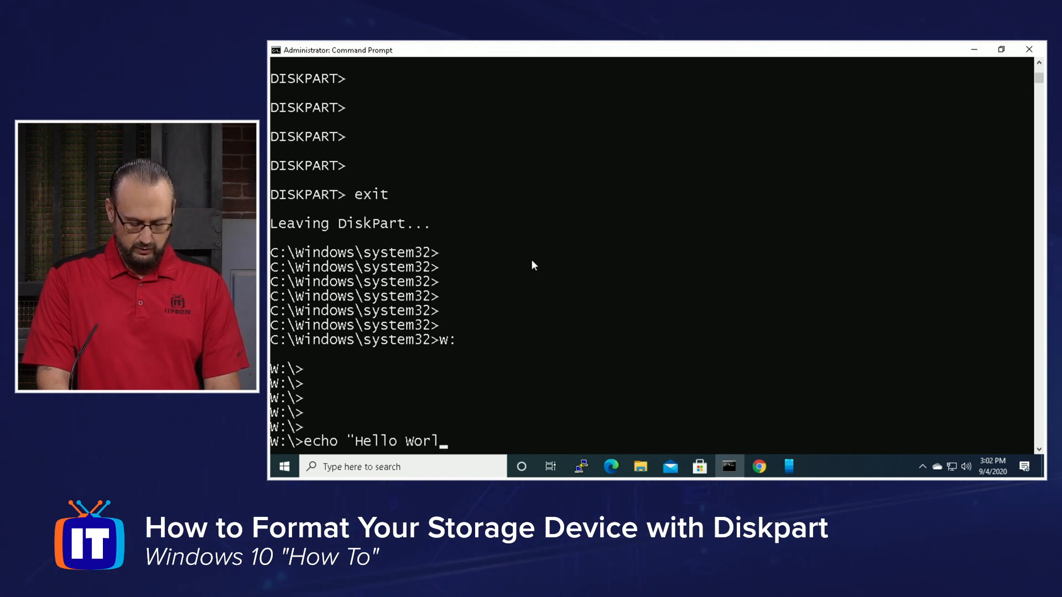
{"action": "type", "text": "d!\""}
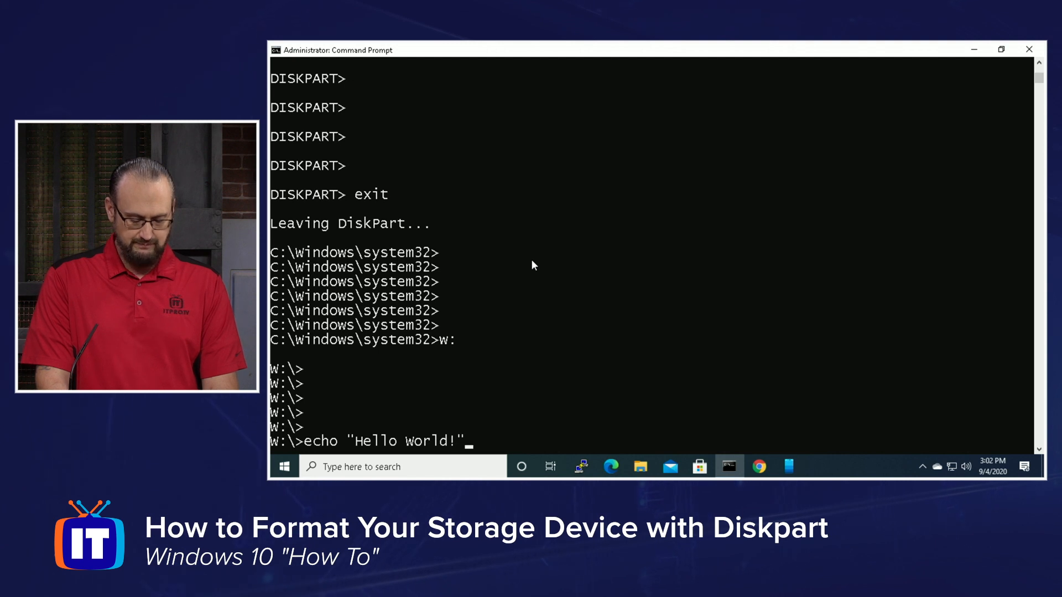
{"action": "type", "text": "> test"}
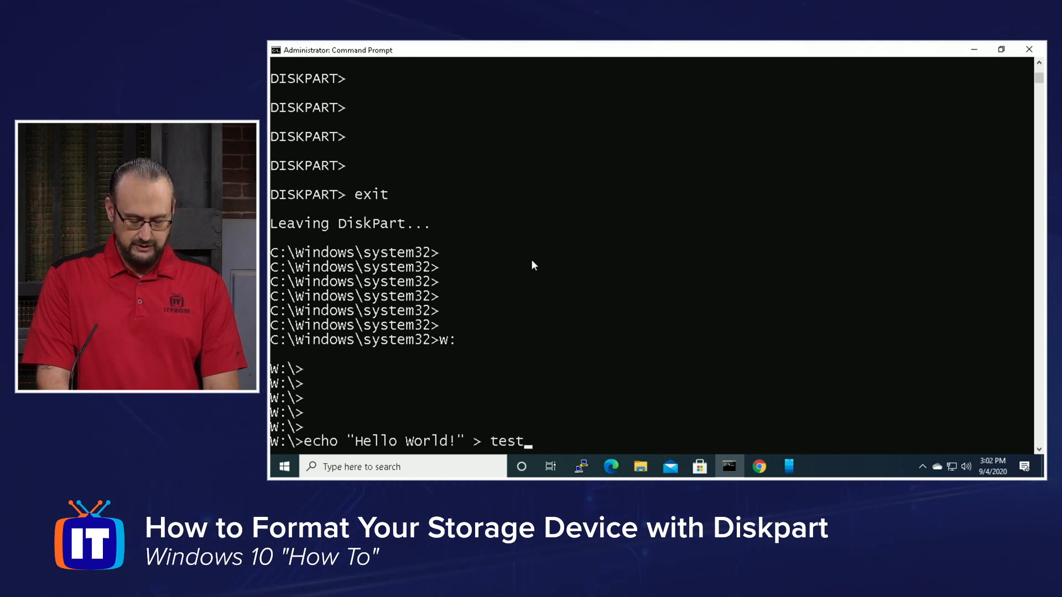
{"action": "type", "text": ".txt"}
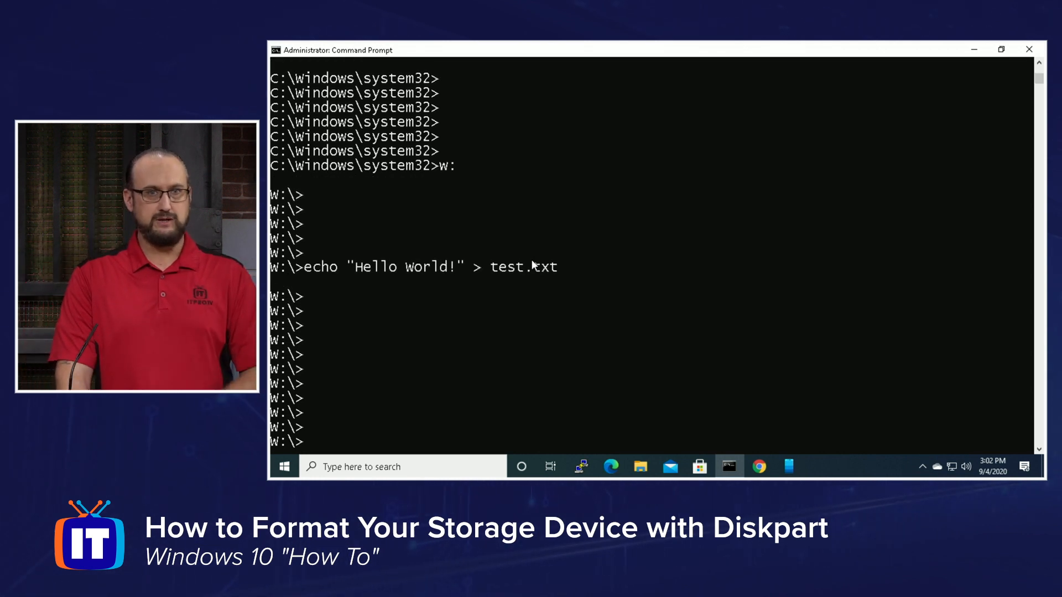
Start opening test.txt in Notepad to verify its contents.
{"action": "type", "text": "notepad"}
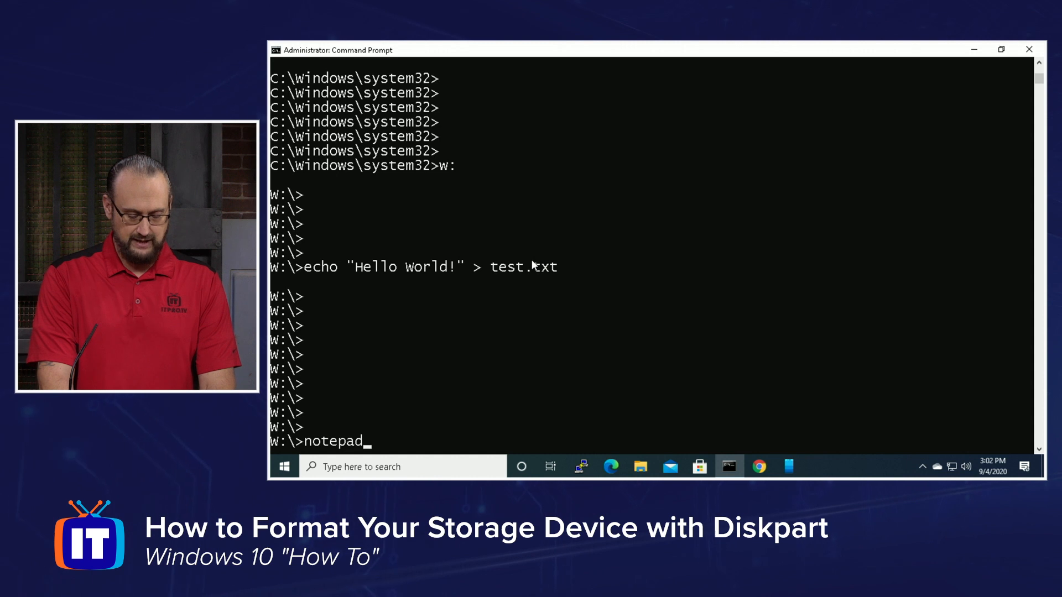
{"action": "type", "text": "test"}
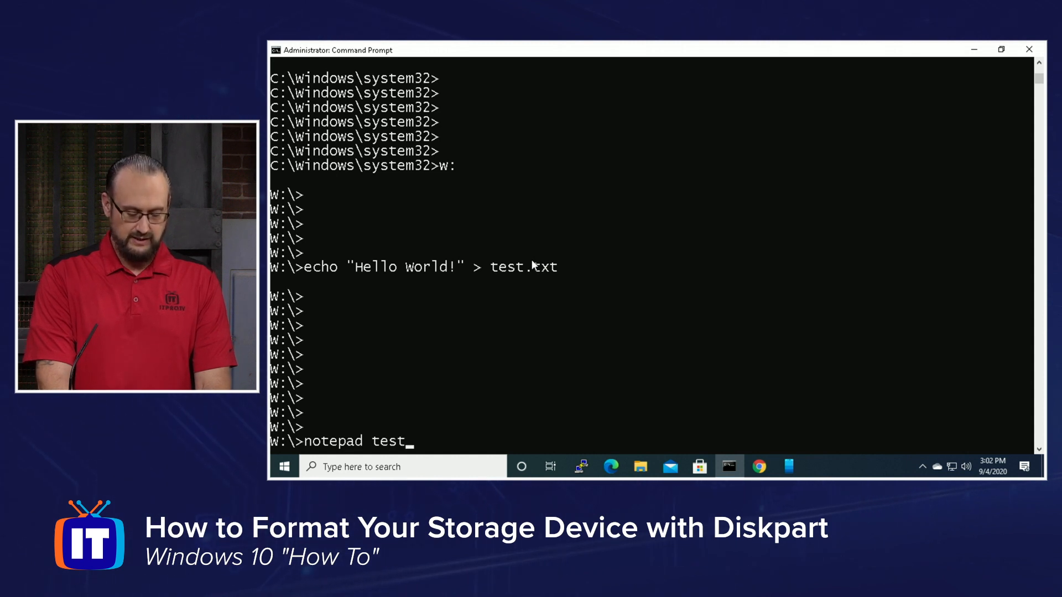